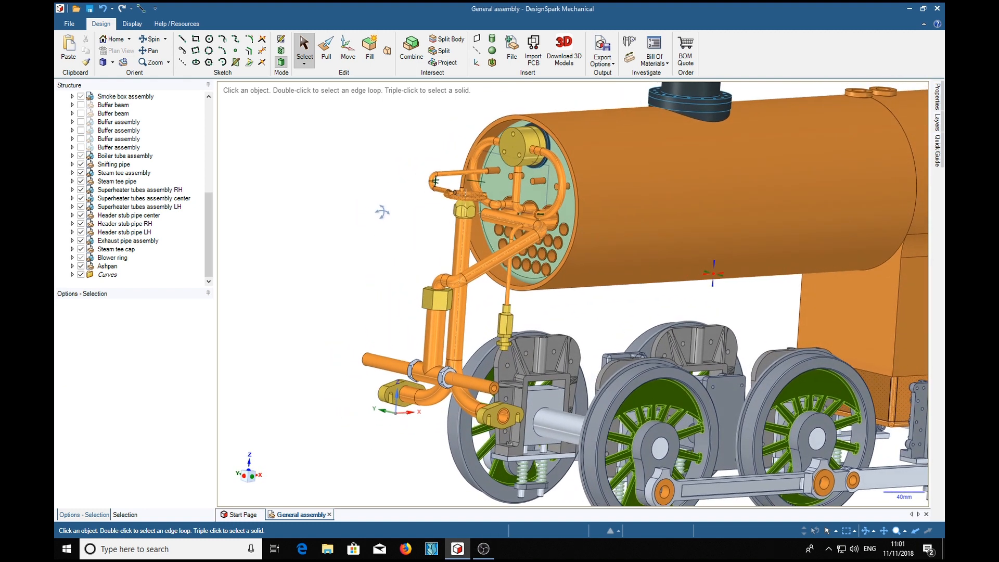
pyautogui.moveTo(358, 248)
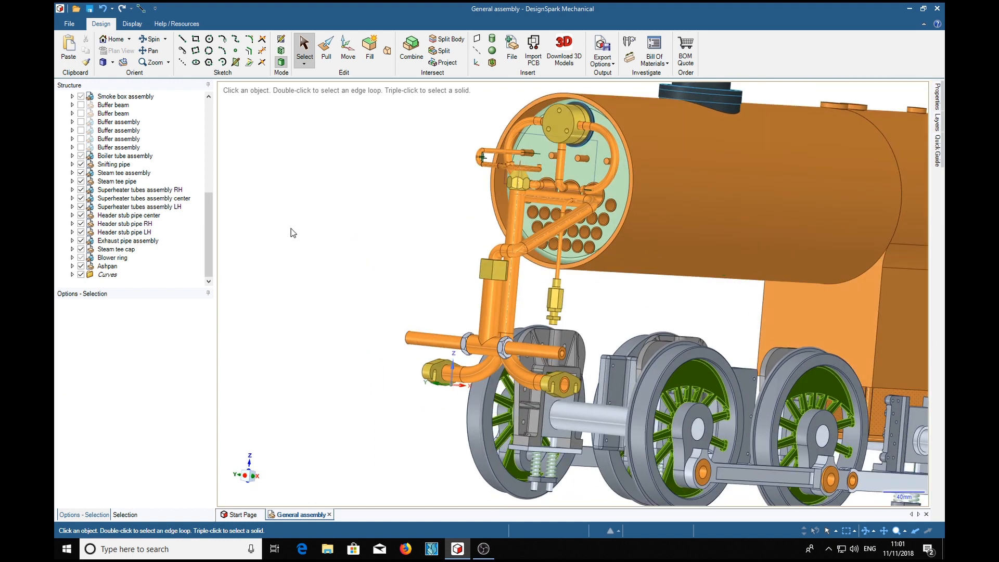
pyautogui.moveTo(404, 252)
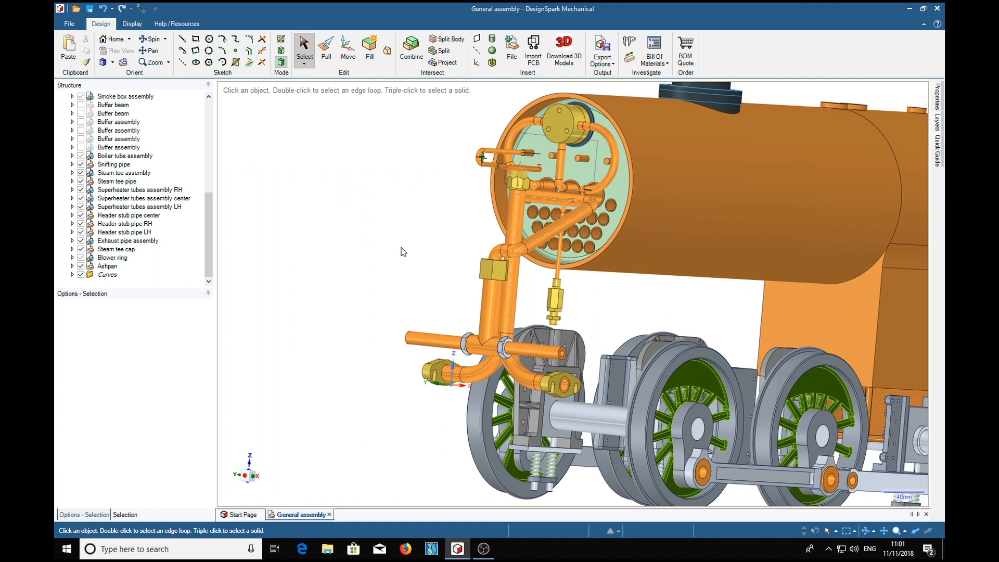
pyautogui.moveTo(411, 243)
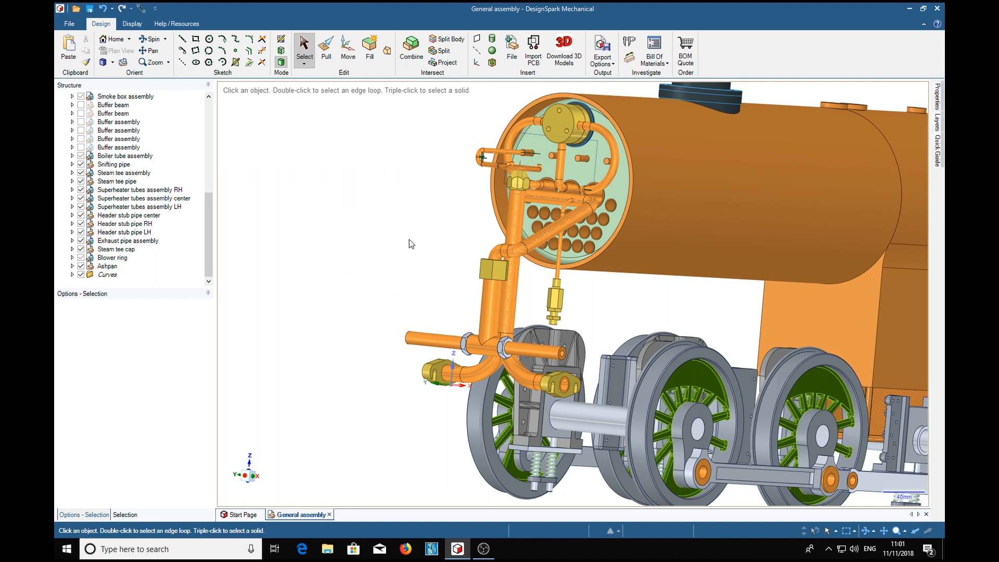
pyautogui.moveTo(380, 243)
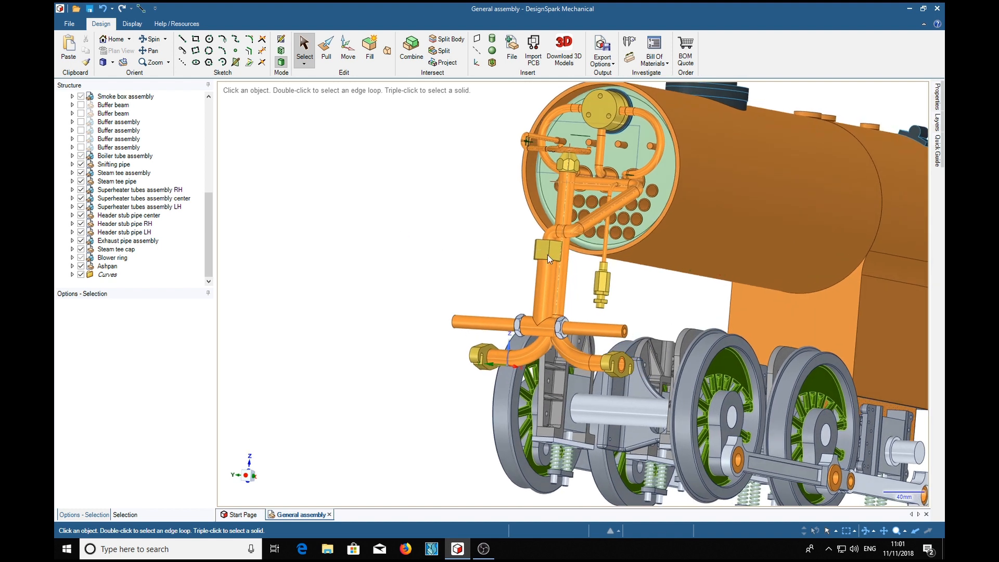
# Inspect the steam tee pipe in the smokebox assembly, then clear the selection.
pyautogui.click(541, 340)
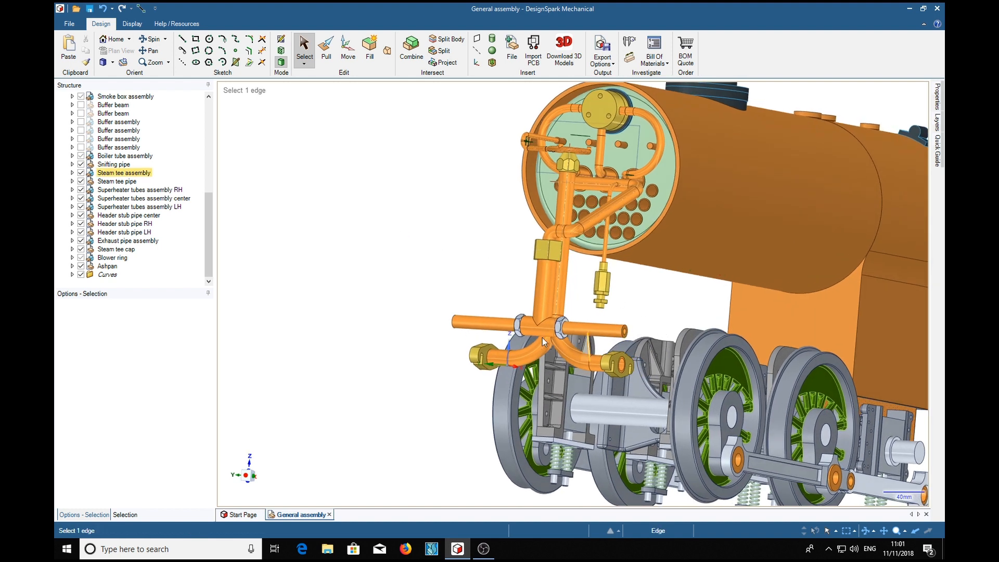
pyautogui.click(116, 181)
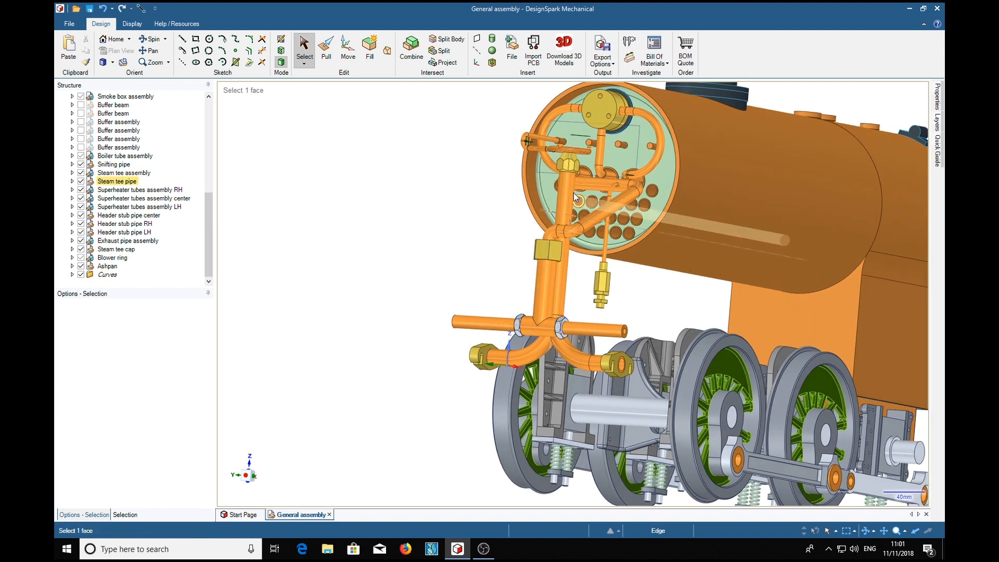
pyautogui.click(620, 190)
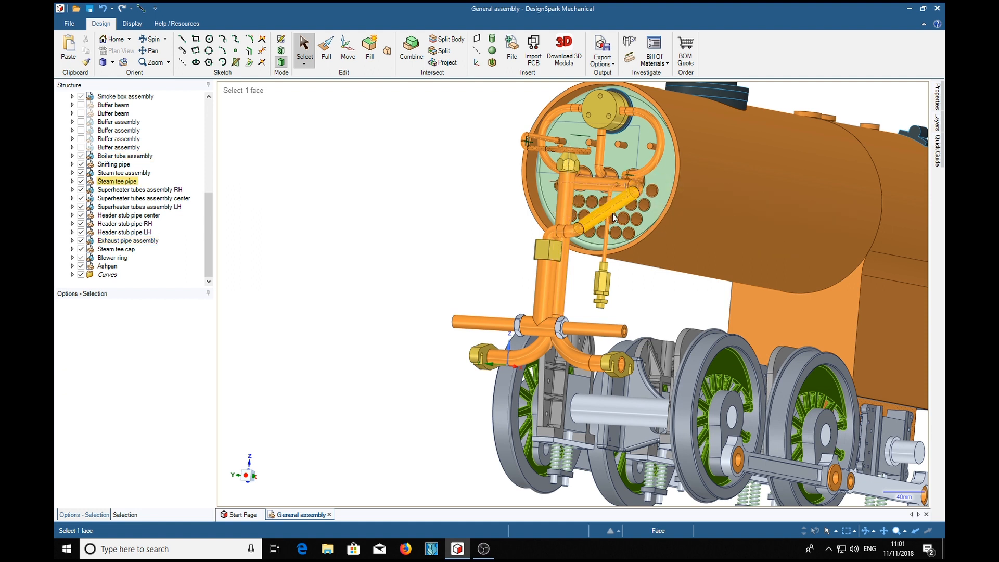
pyautogui.click(623, 148)
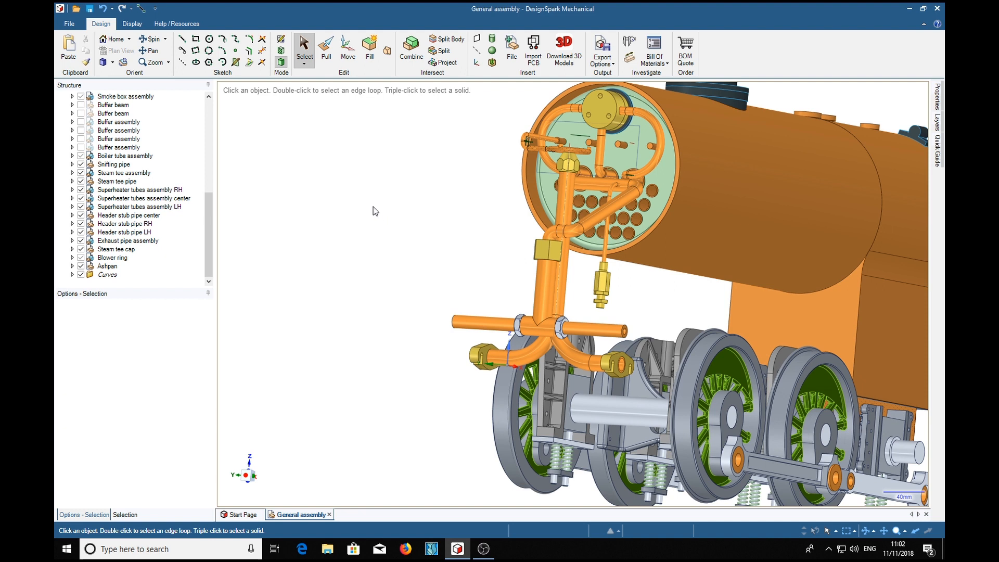
pyautogui.moveTo(408, 233)
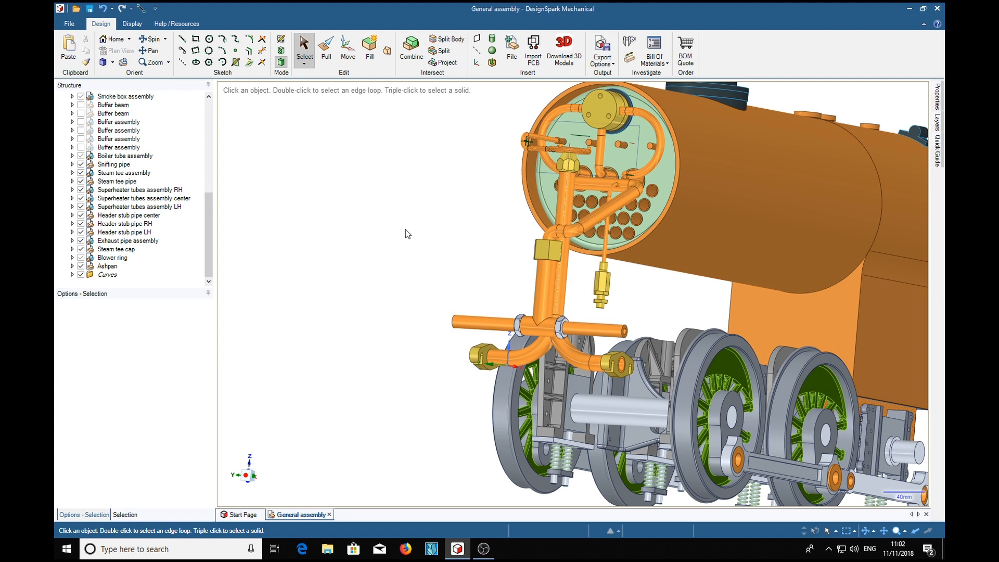
pyautogui.moveTo(429, 237)
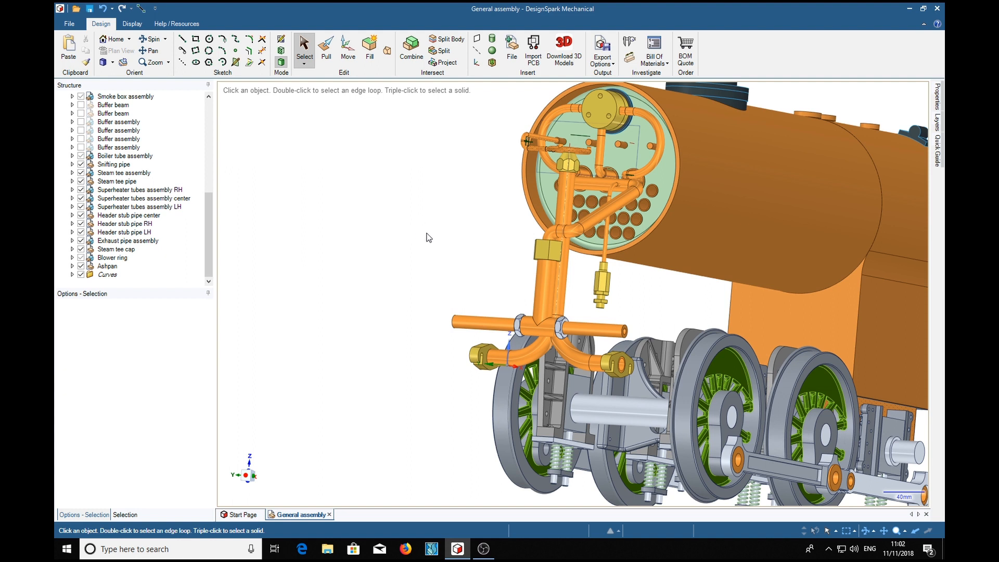
pyautogui.moveTo(452, 250)
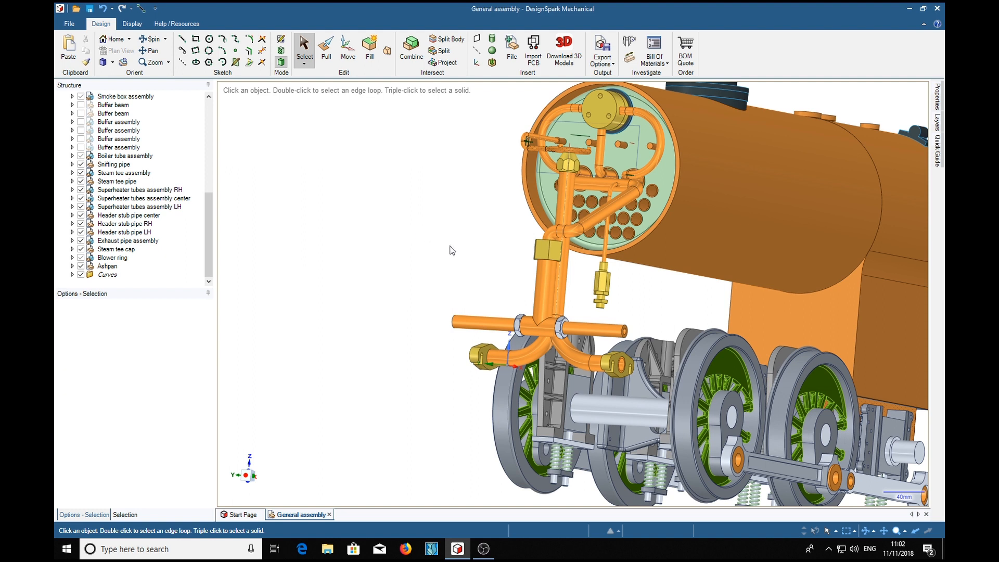
pyautogui.moveTo(415, 260)
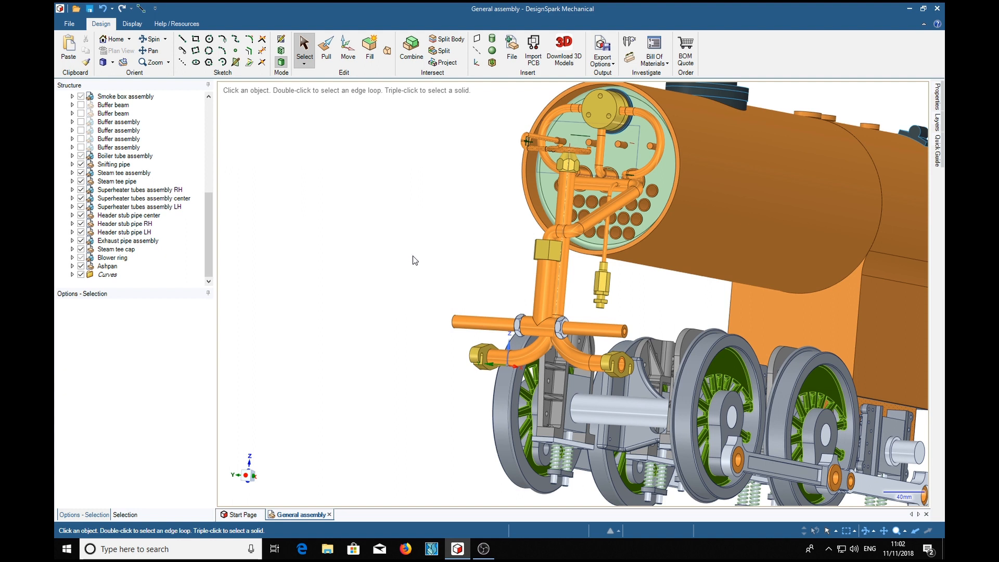
pyautogui.moveTo(422, 252)
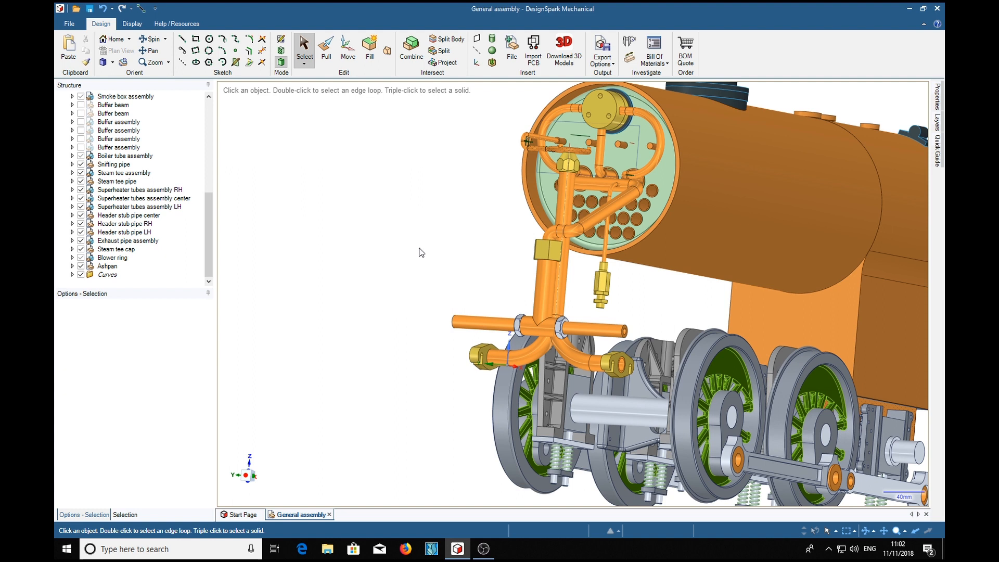
pyautogui.moveTo(383, 265)
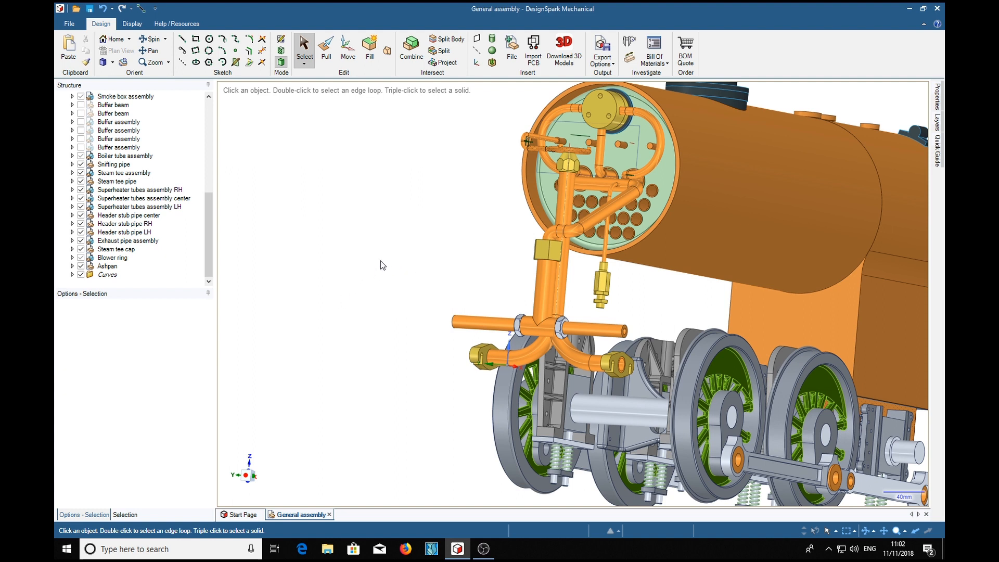
pyautogui.moveTo(372, 225)
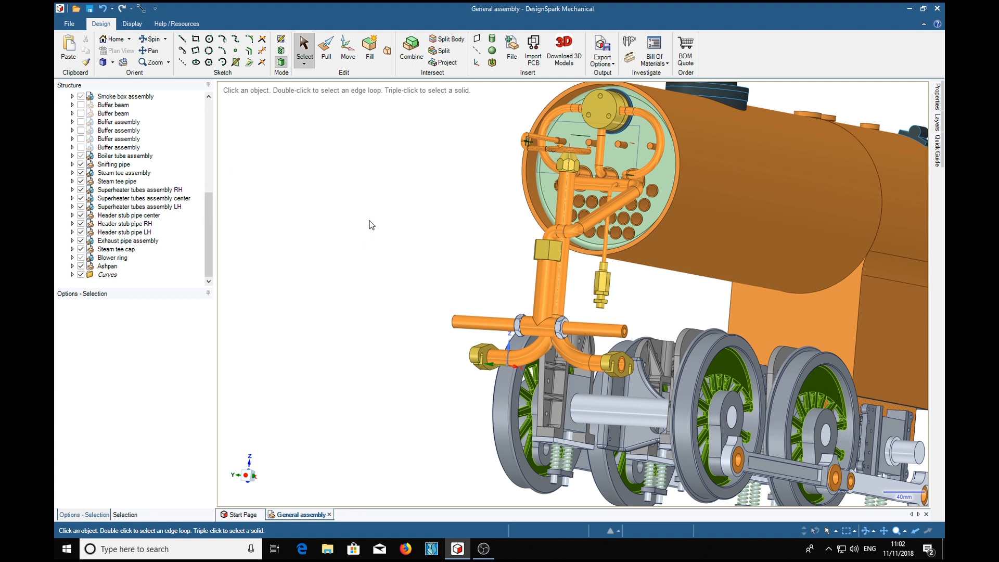
pyautogui.moveTo(374, 239)
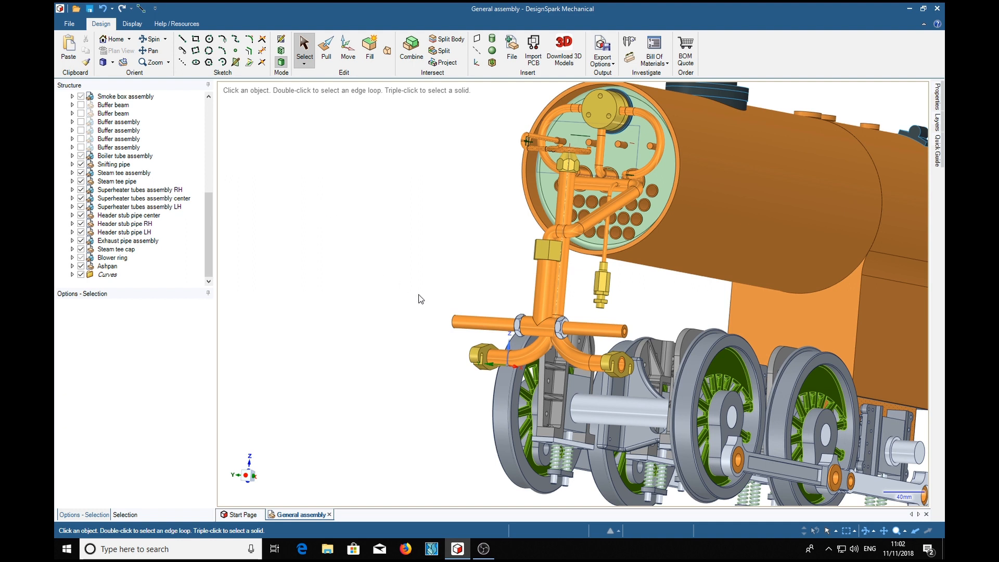
pyautogui.moveTo(374, 259)
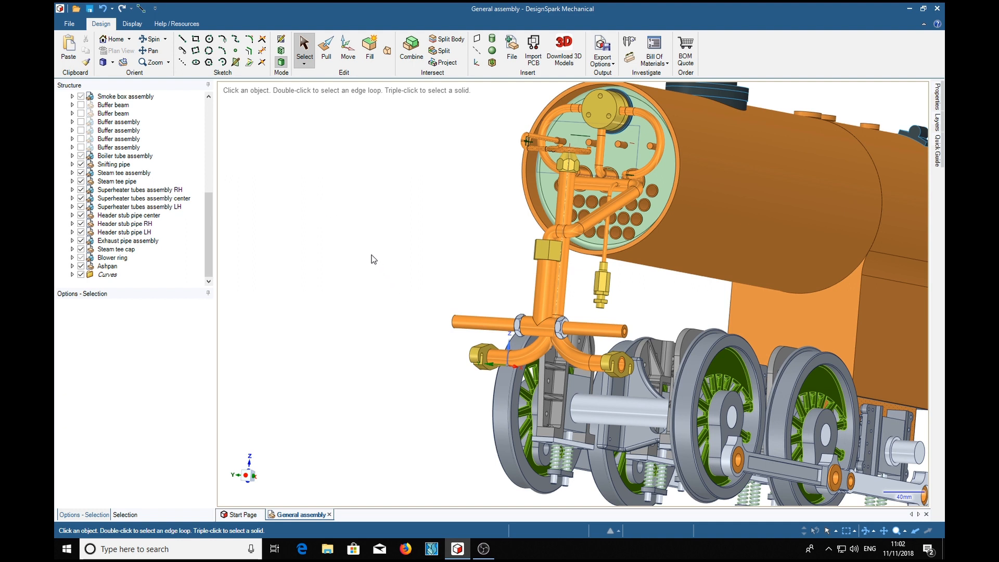
pyautogui.moveTo(343, 310)
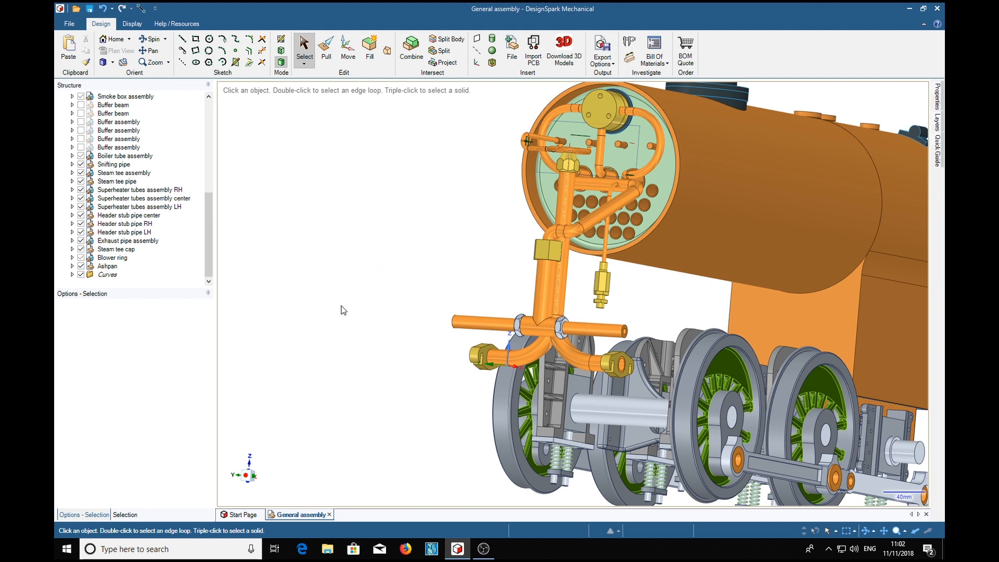
# Switch to the Design11 tab and spin the view around the two yellow blocks.
pyautogui.click(359, 514)
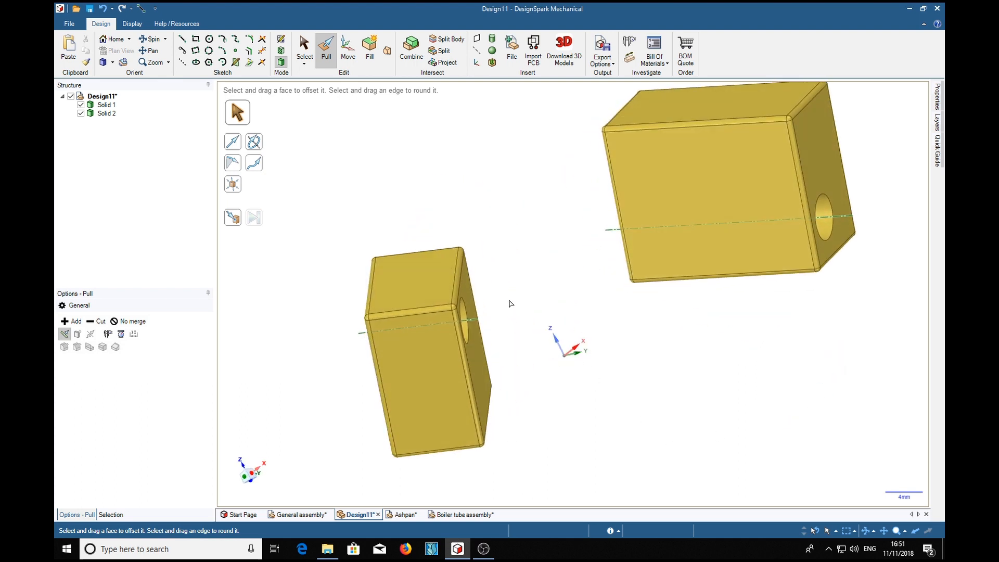
pyautogui.moveTo(507, 316)
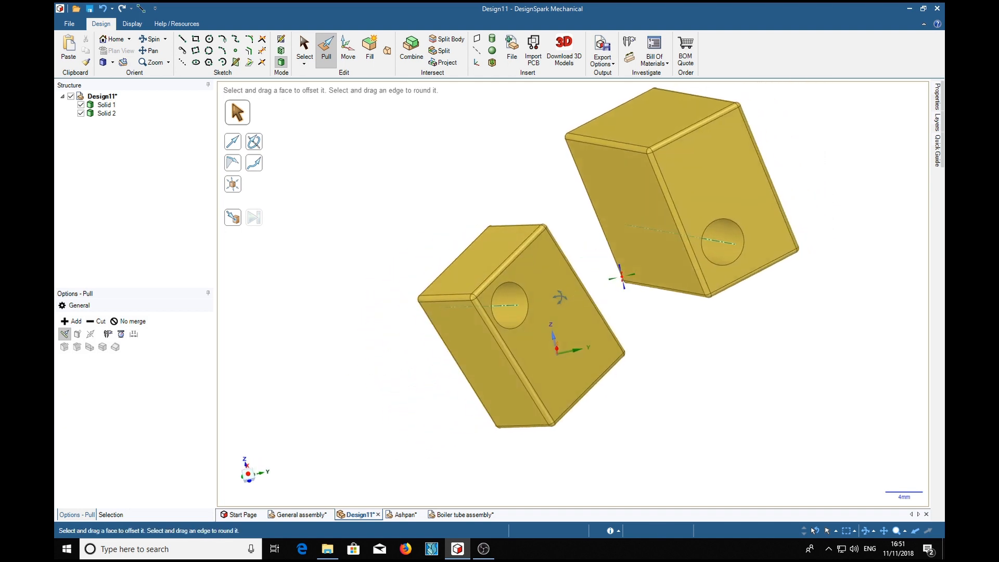
pyautogui.click(483, 312)
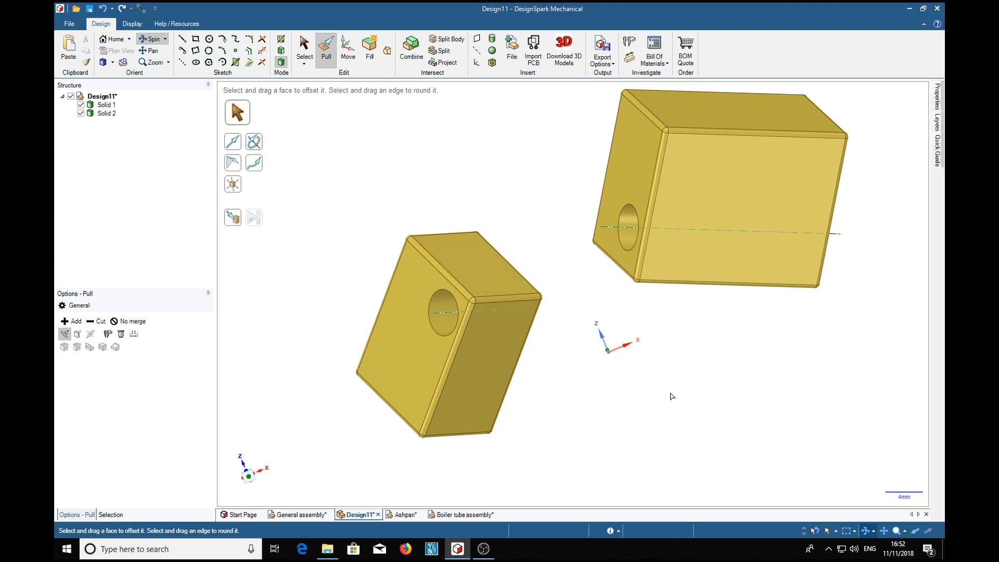
pyautogui.click(440, 313)
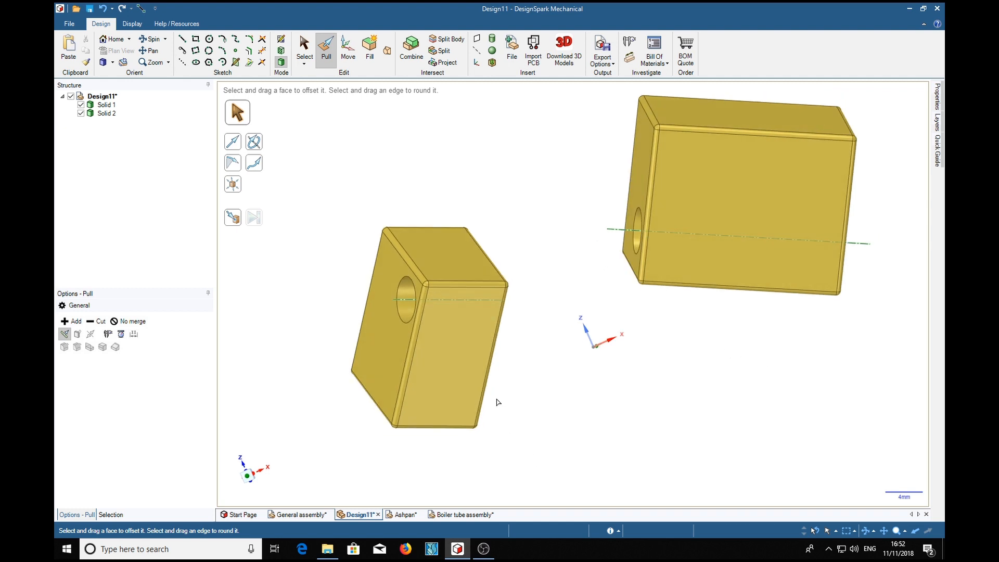
pyautogui.moveTo(516, 296)
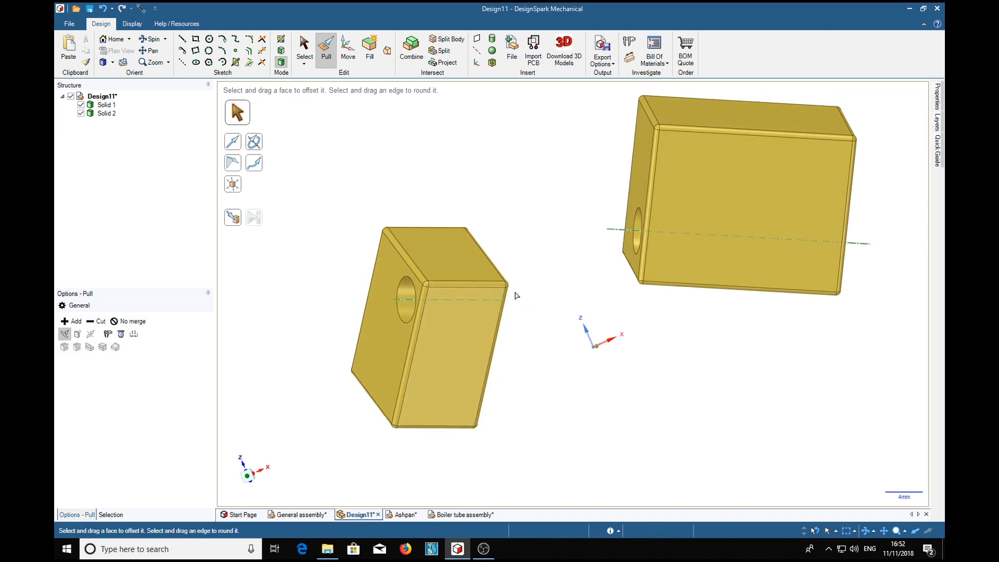
pyautogui.moveTo(572, 228)
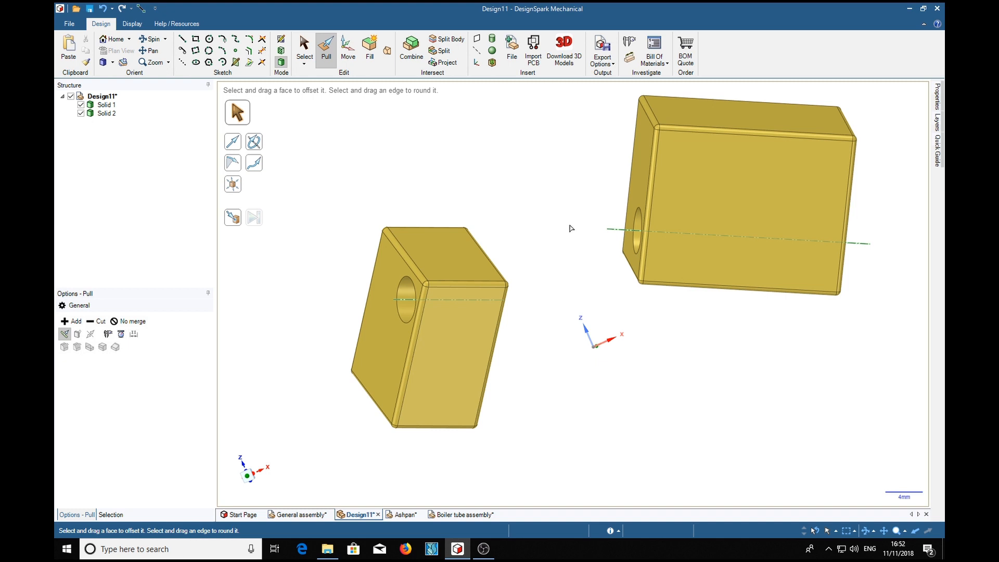
pyautogui.moveTo(874, 228)
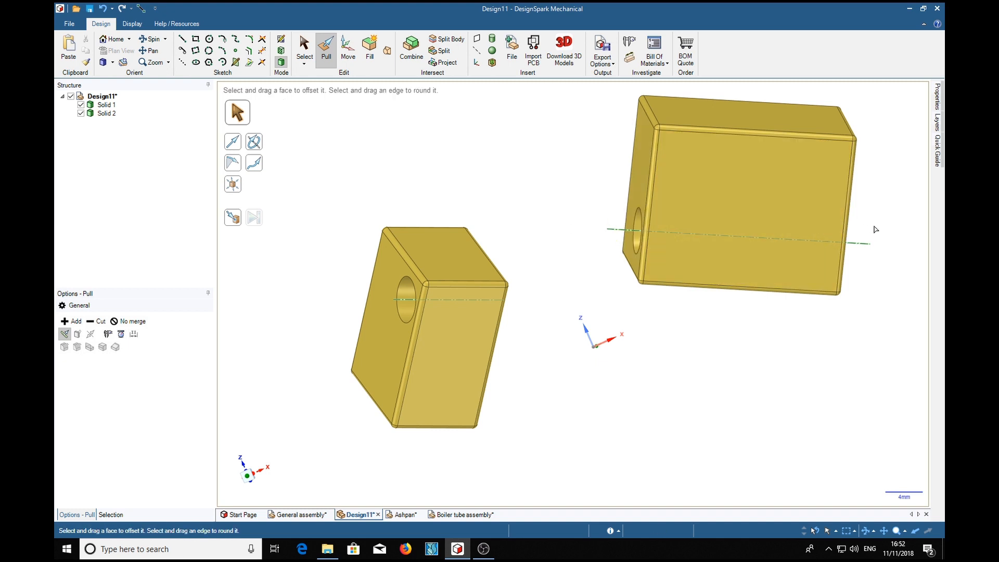
pyautogui.click(304, 43)
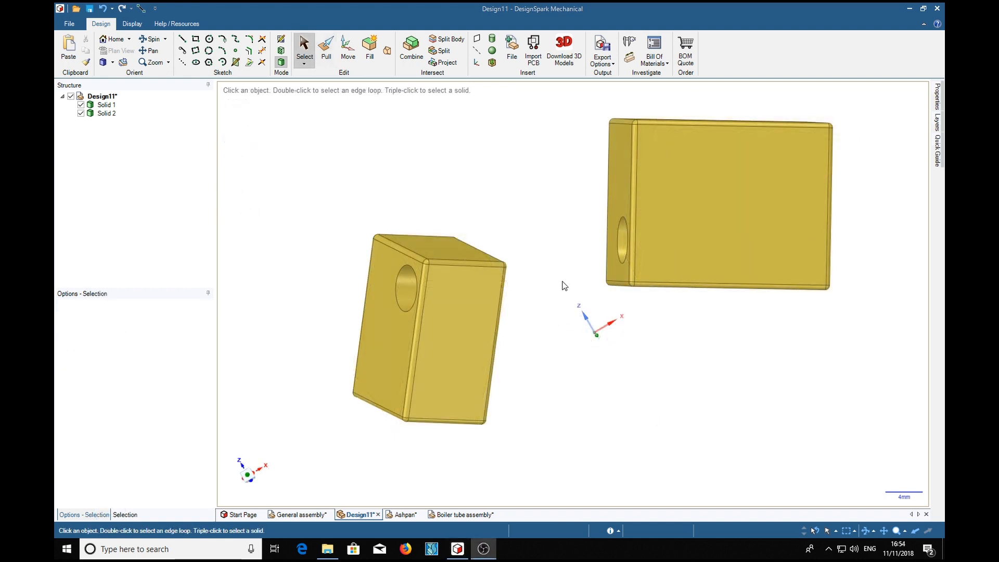
pyautogui.moveTo(576, 348)
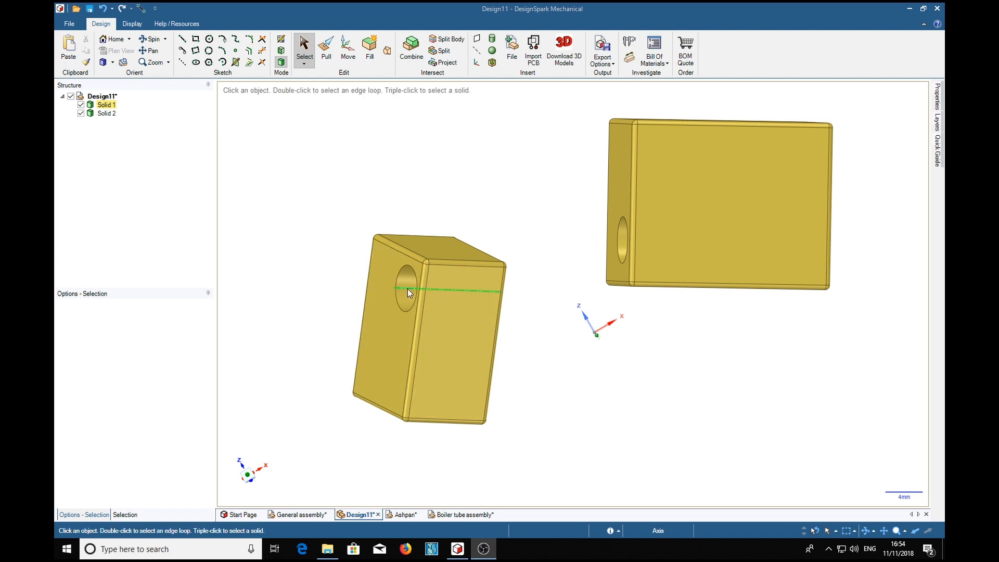
pyautogui.moveTo(403, 293)
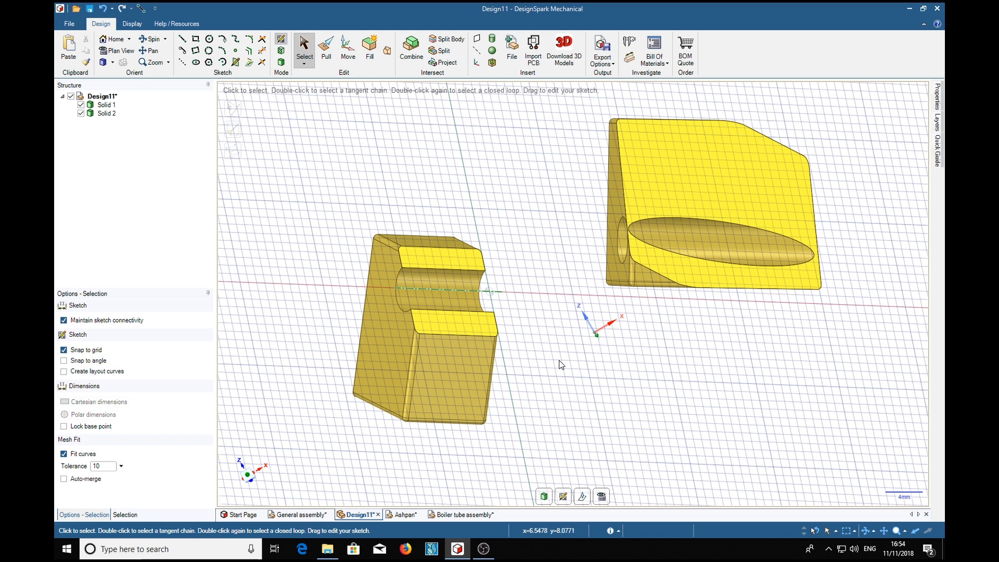
pyautogui.moveTo(583, 359)
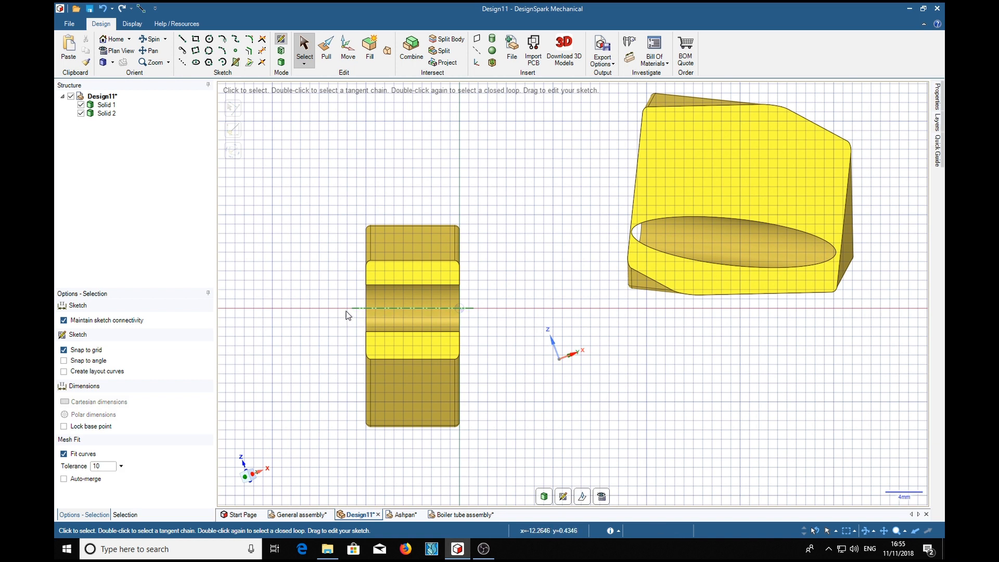
# Draw a 13 mm line along the left block's hole axis and a line along the larger block's hole axis.
pyautogui.click(407, 307)
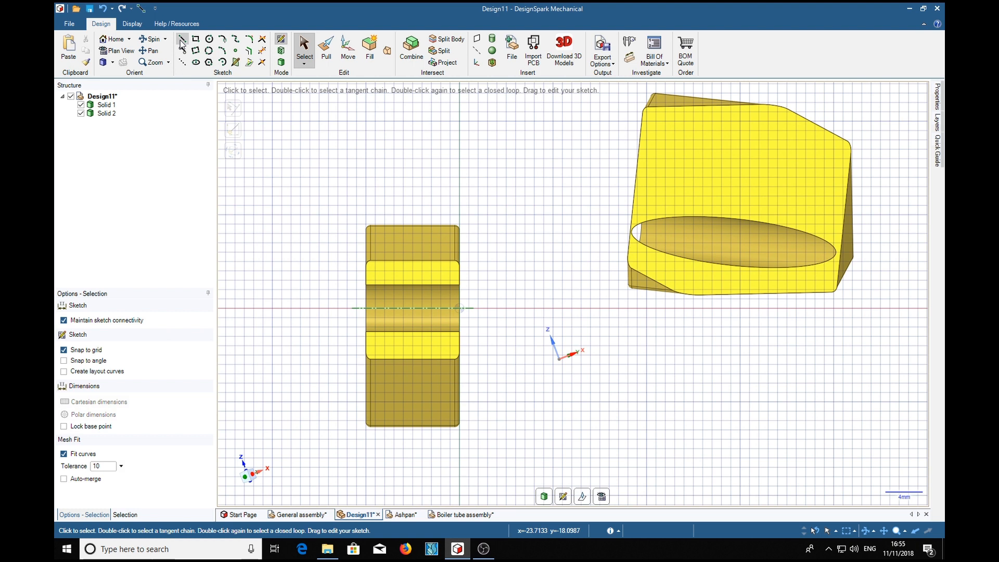
pyautogui.click(181, 38)
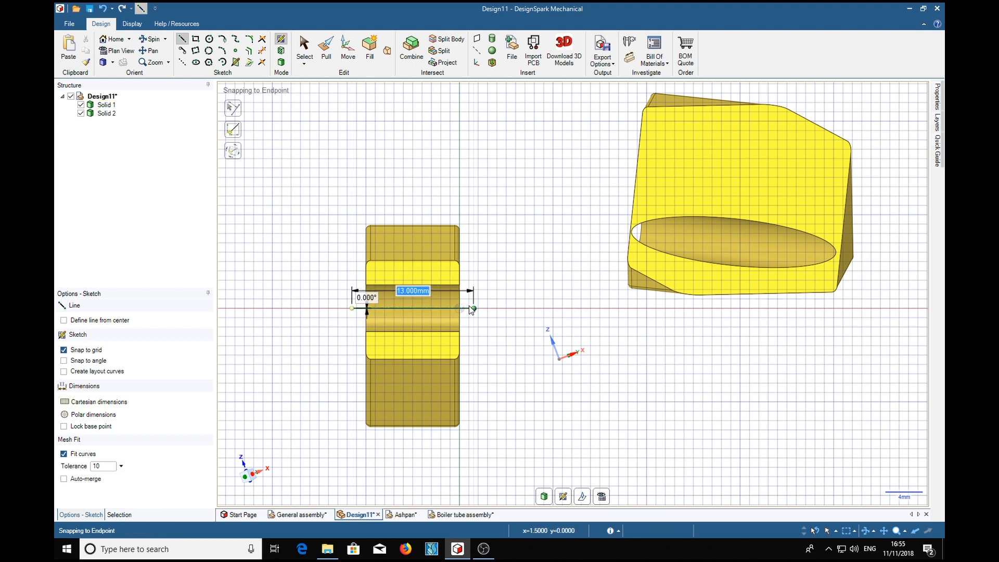
pyautogui.moveTo(472, 311); pyautogui.dragTo(487, 312)
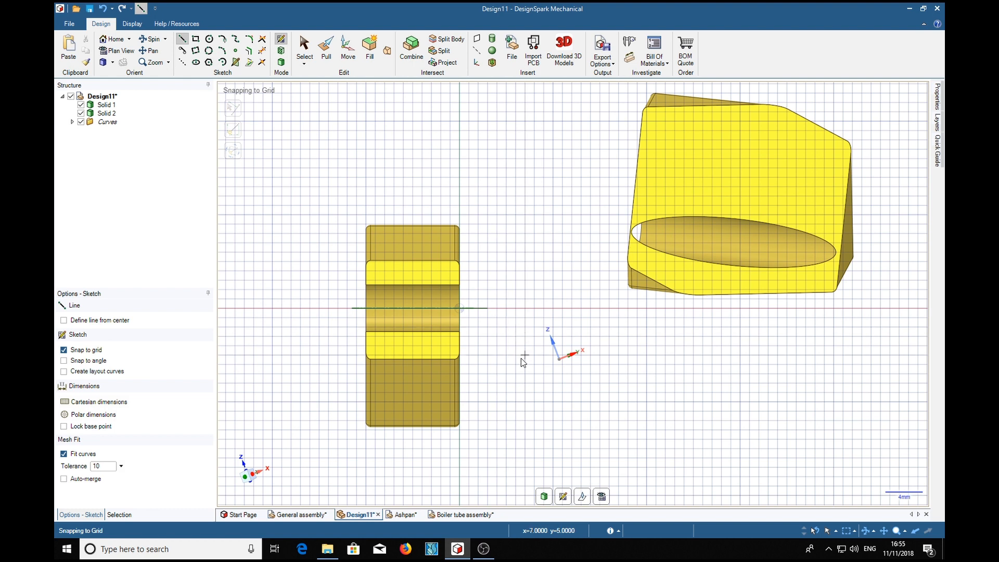
pyautogui.moveTo(496, 354)
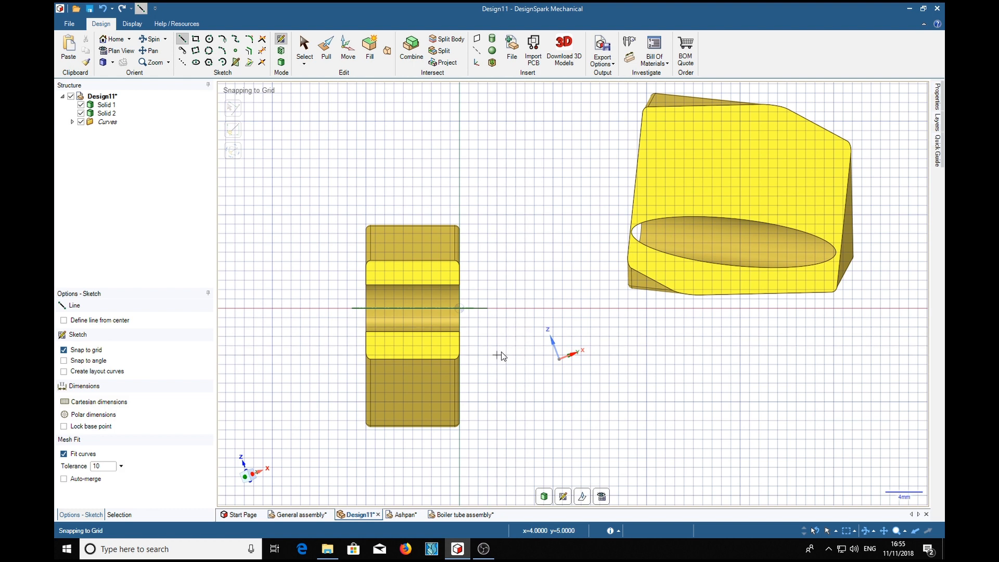
pyautogui.moveTo(526, 410)
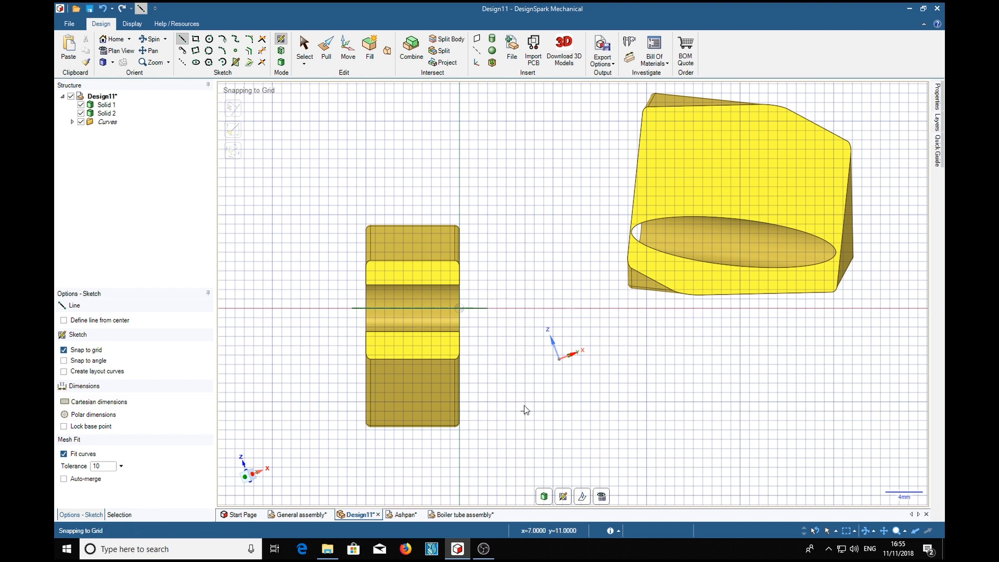
pyautogui.moveTo(506, 394)
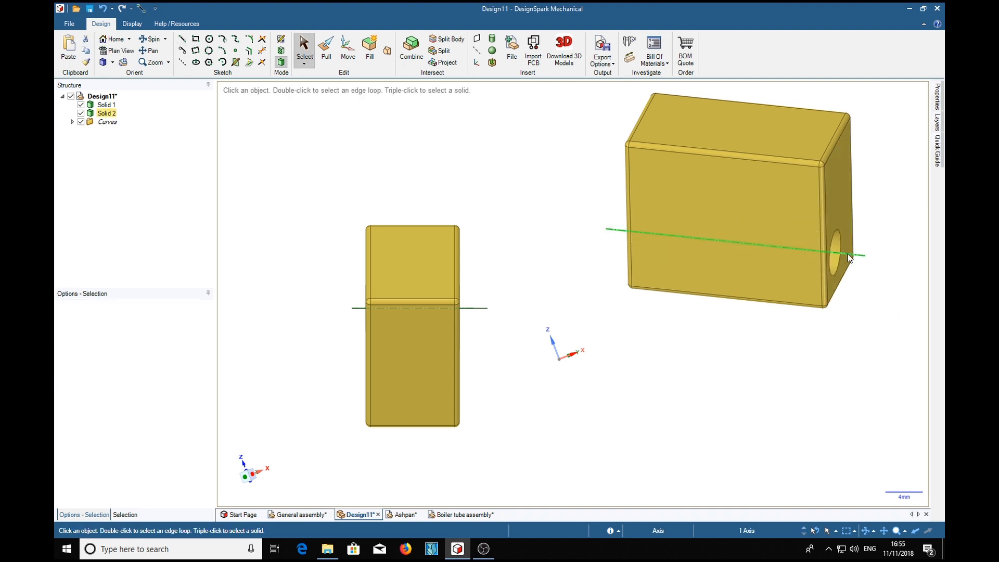
pyautogui.click(653, 401)
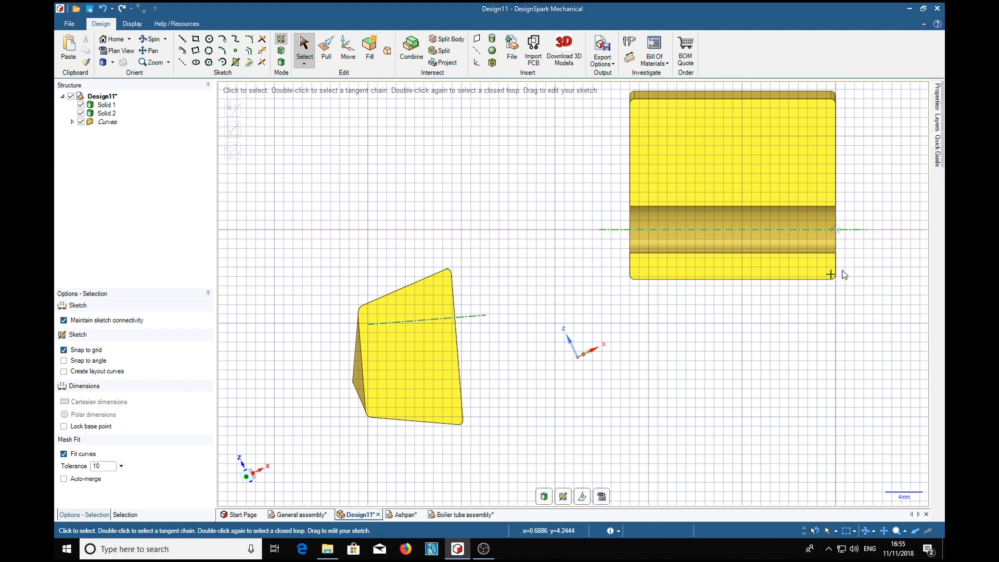
pyautogui.click(181, 38)
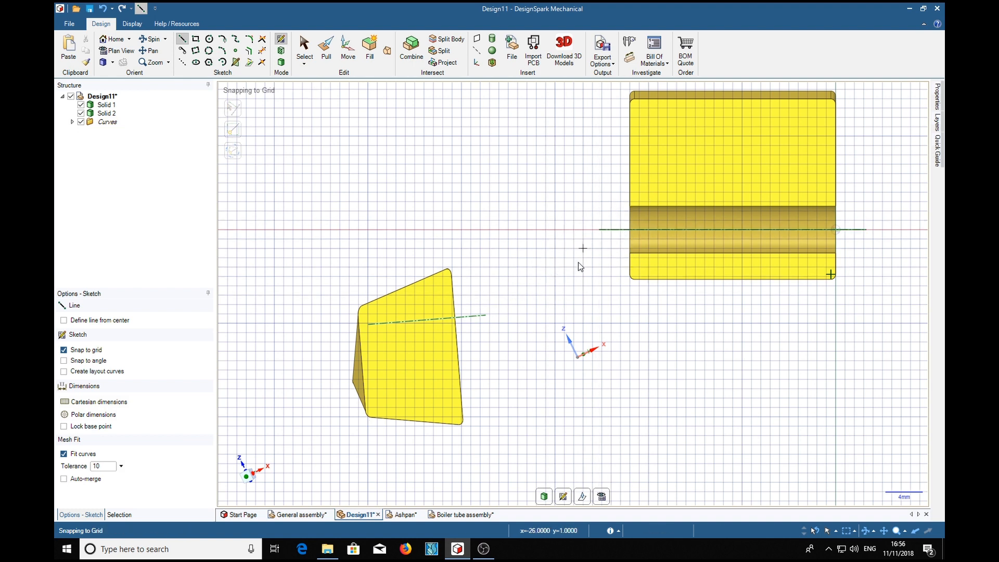
pyautogui.moveTo(524, 441)
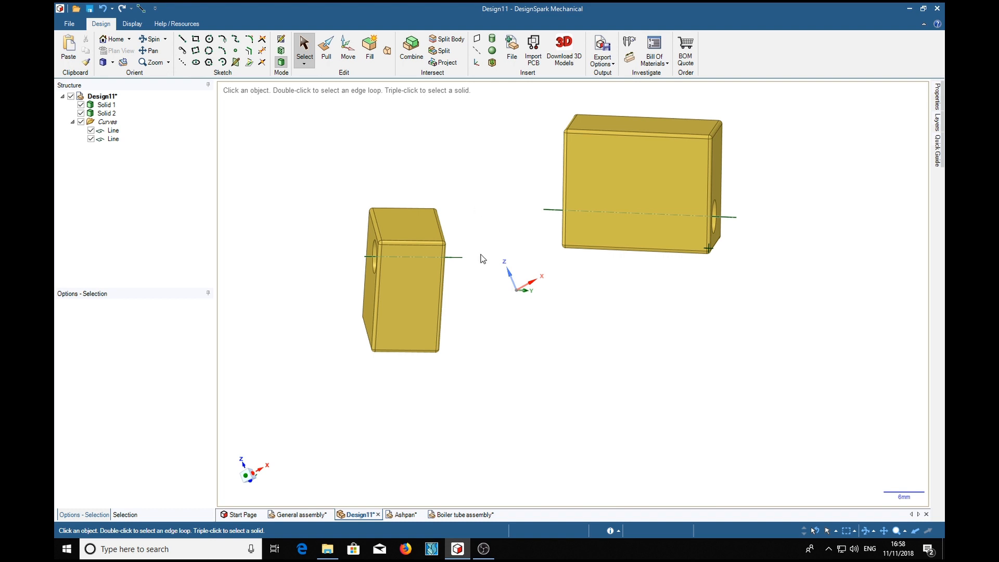
# Draw a 3D line from one axis line's outer endpoint to the other's.
pyautogui.click(183, 40)
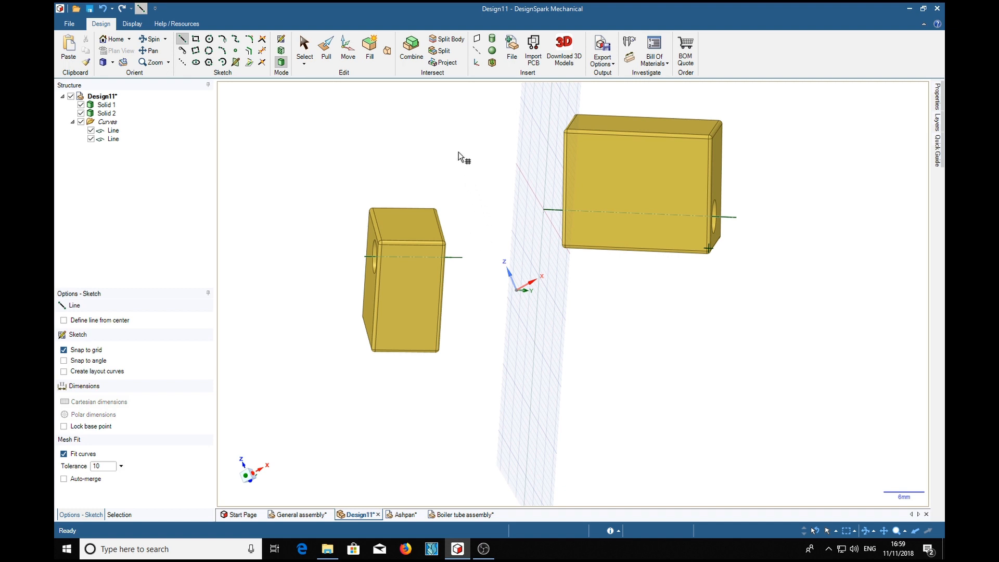
pyautogui.moveTo(476, 228)
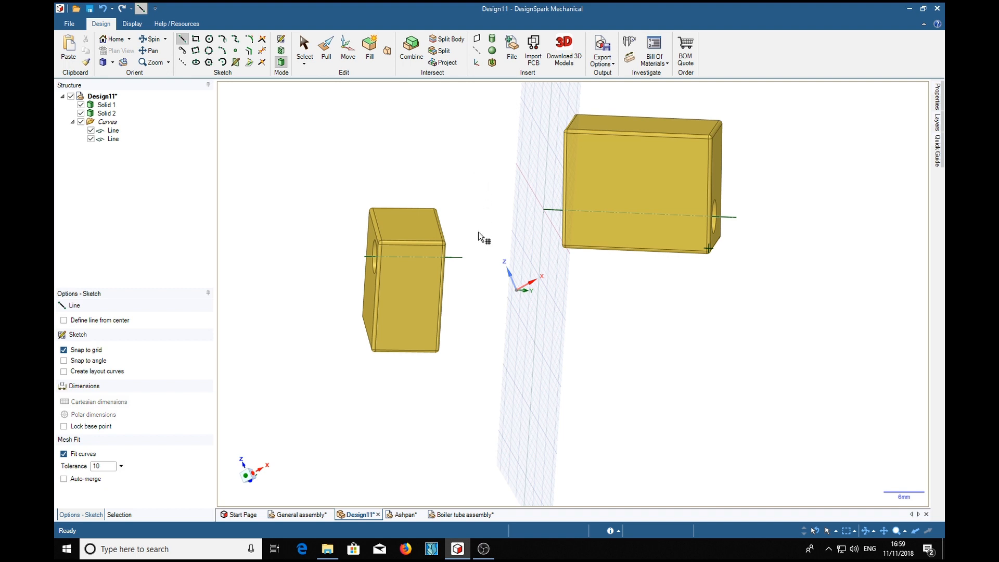
pyautogui.moveTo(478, 169)
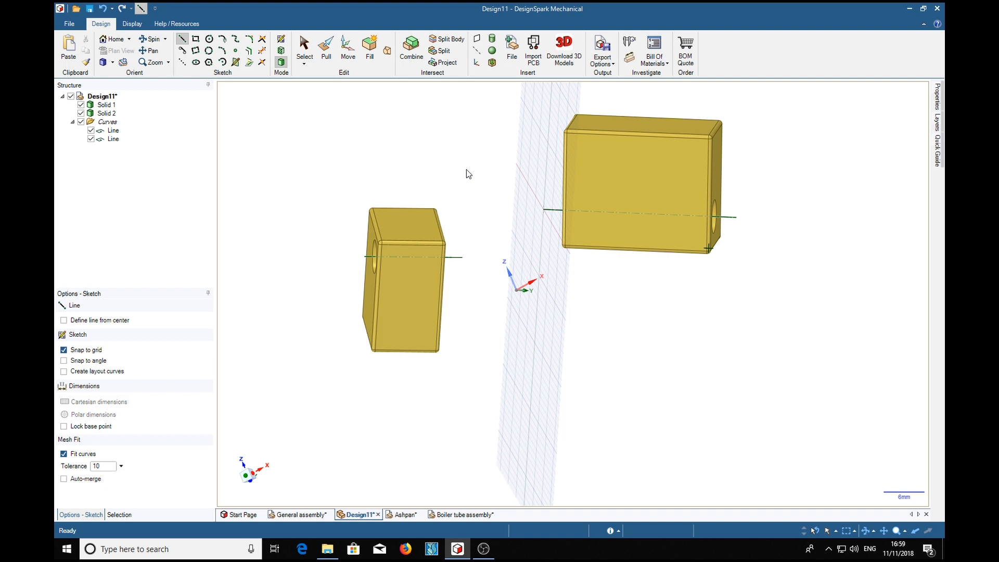
pyautogui.moveTo(485, 161)
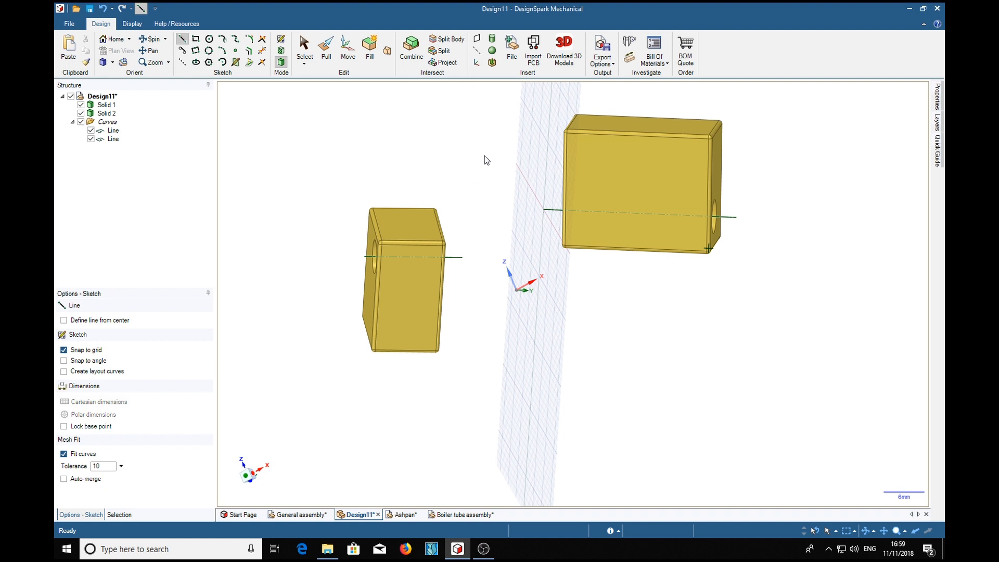
pyautogui.moveTo(479, 186)
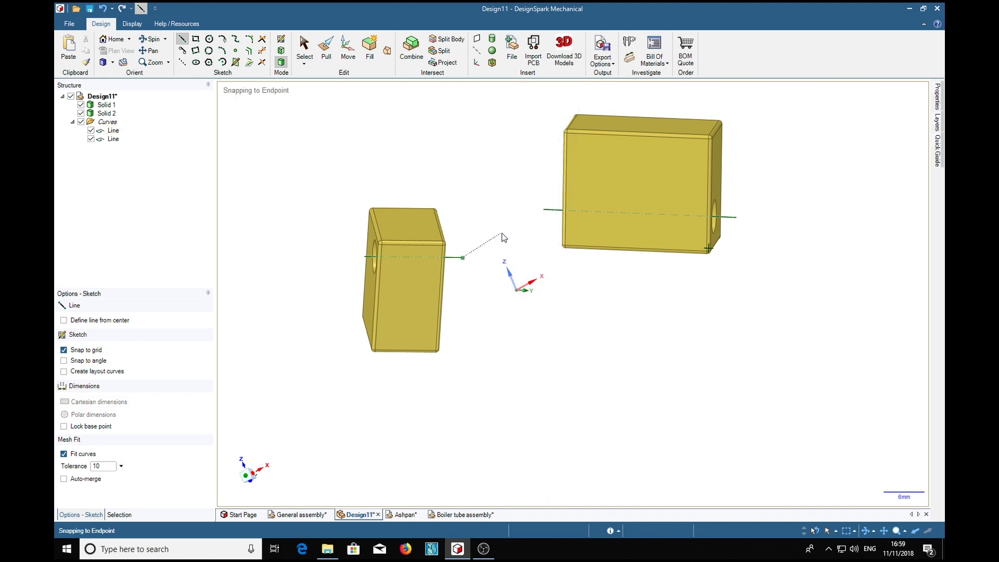
pyautogui.moveTo(520, 224)
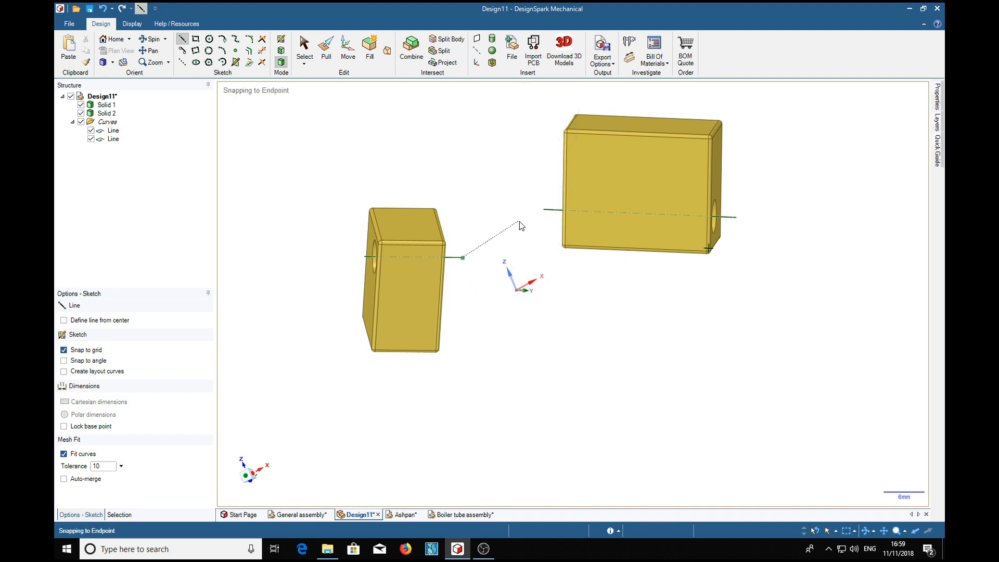
pyautogui.click(534, 208)
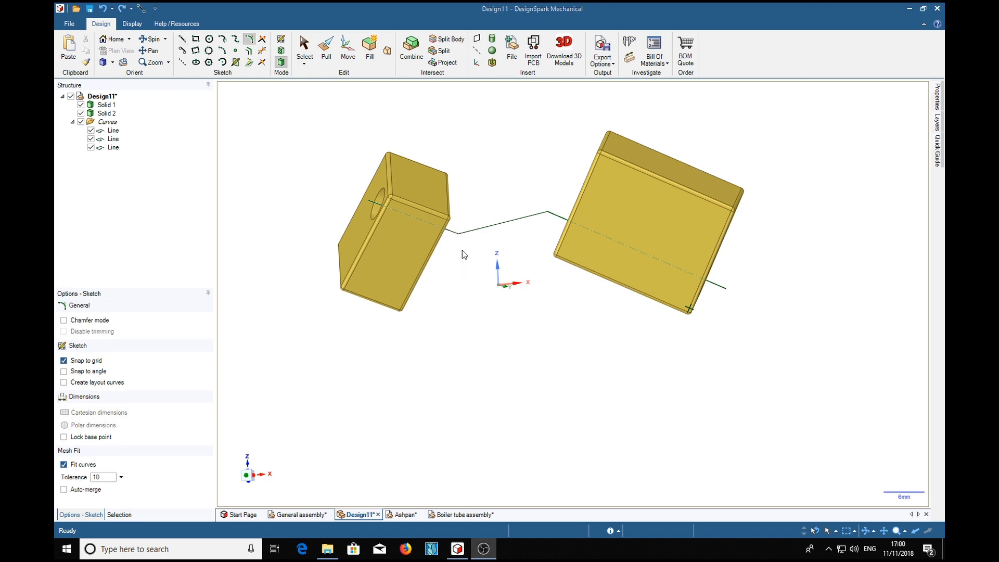
pyautogui.moveTo(496, 284)
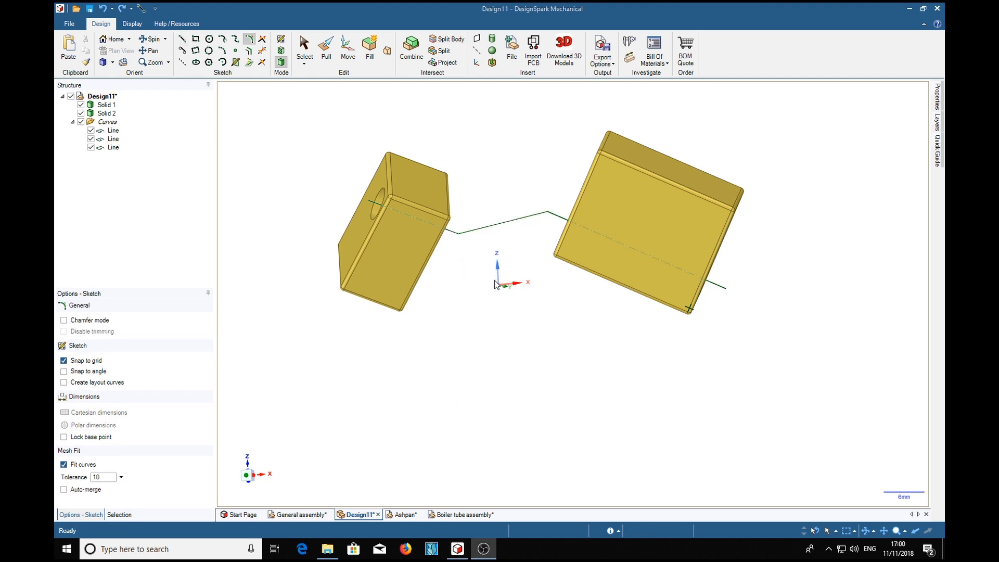
pyautogui.moveTo(487, 352)
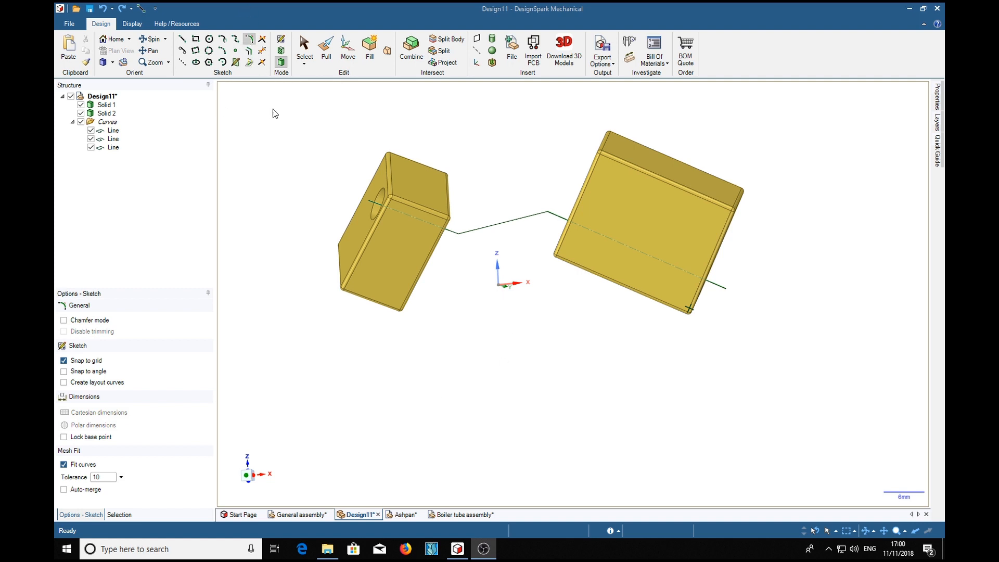
pyautogui.moveTo(449, 233)
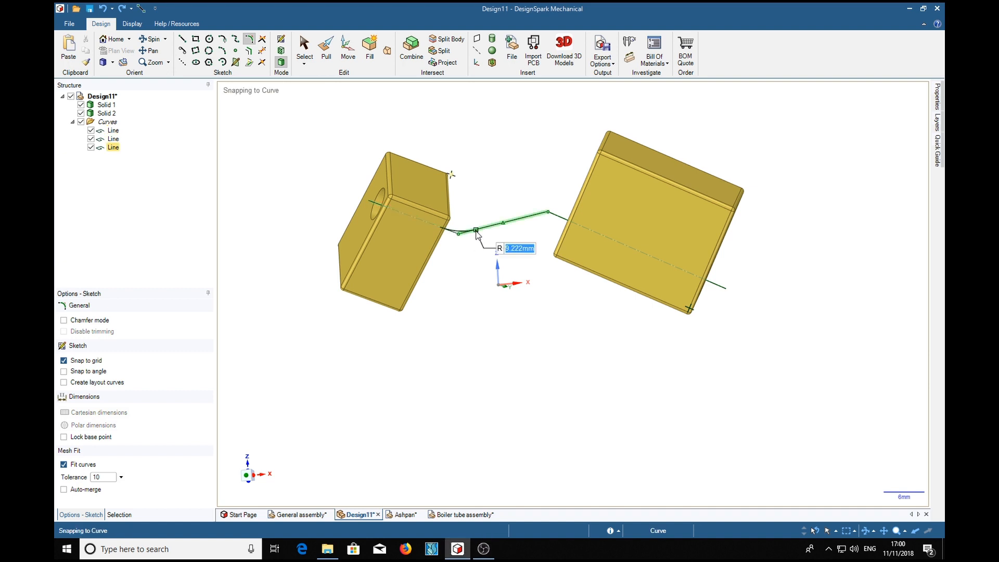
# Fillet both corners of the line path with radius 9.
pyautogui.write('9')
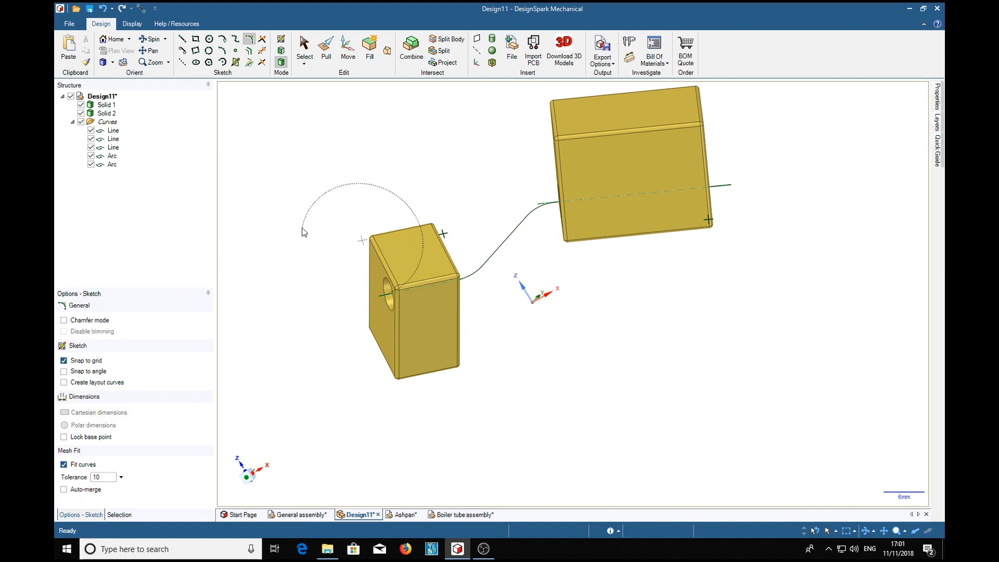
# Draw two concentric circles centred on the path's end point in the small block's hole.
pyautogui.click(304, 43)
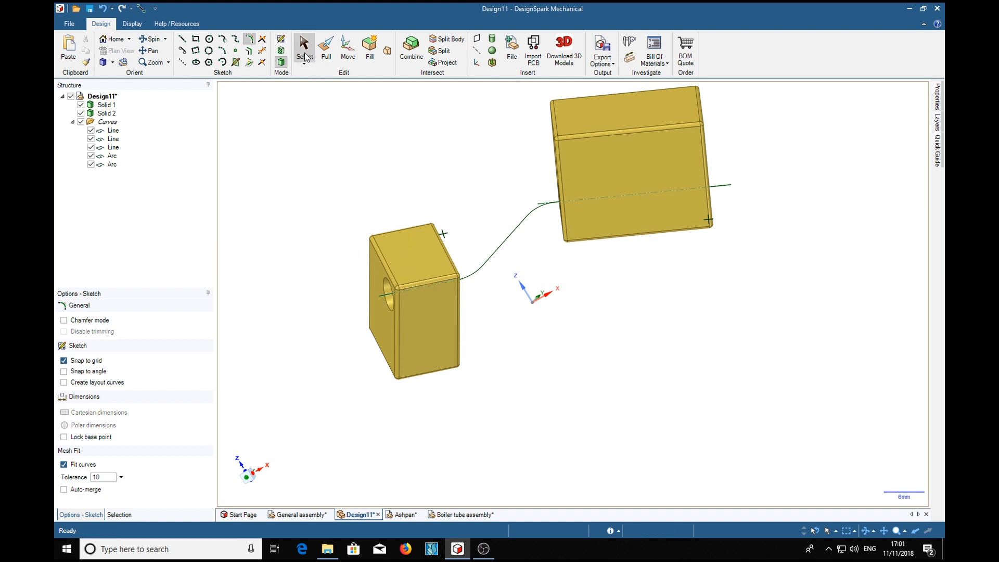
pyautogui.click(304, 44)
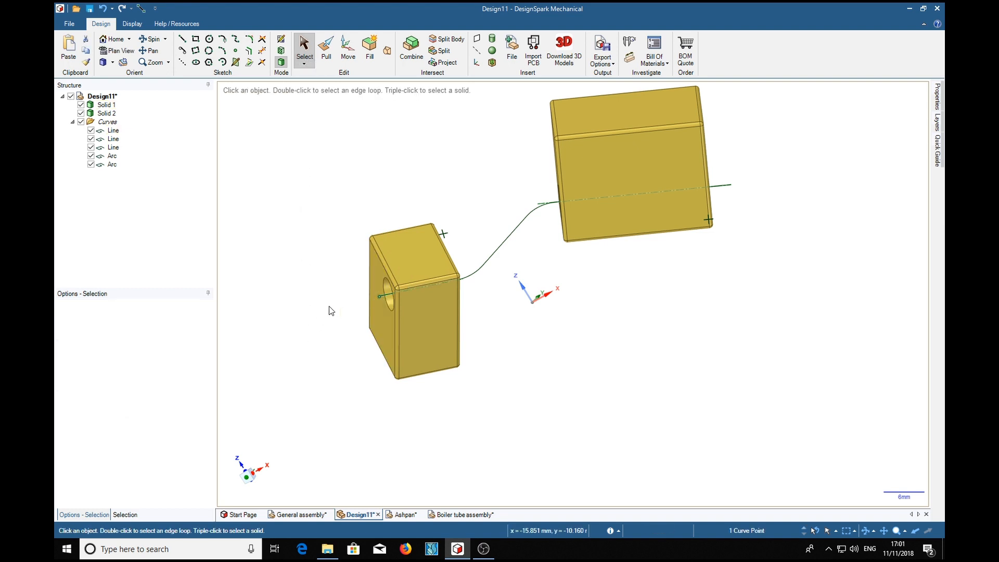
pyautogui.moveTo(312, 236)
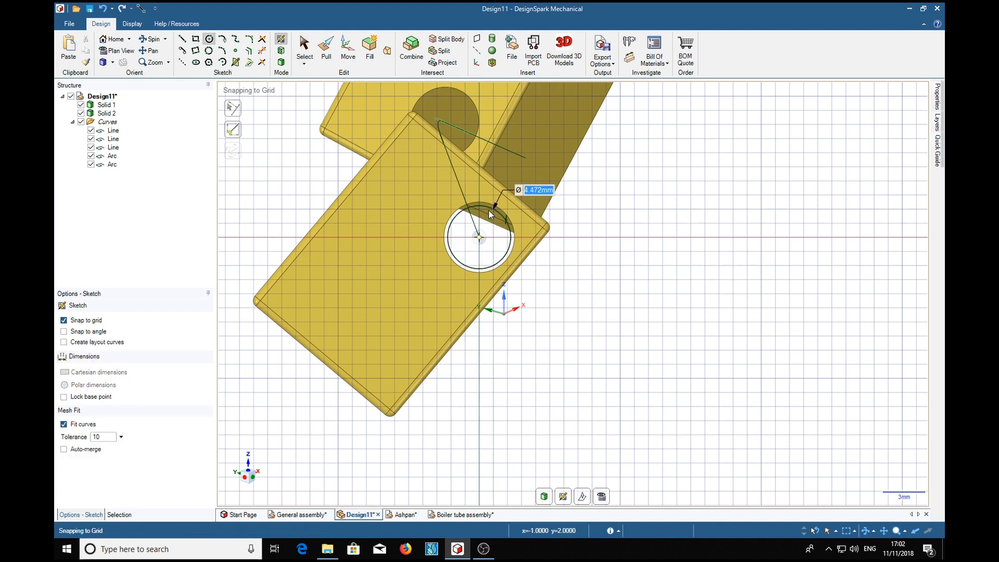
pyautogui.click(479, 238)
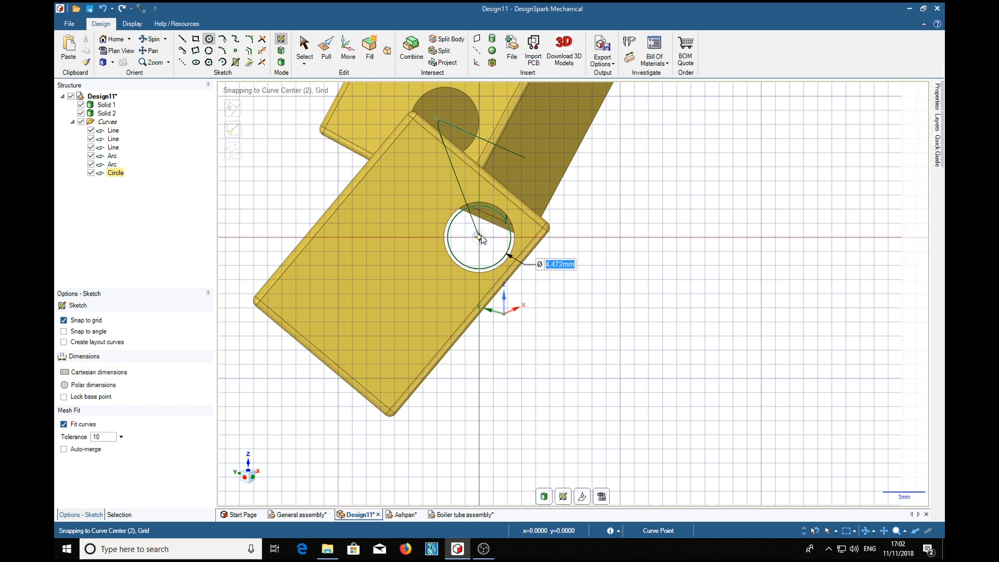
pyautogui.click(479, 238)
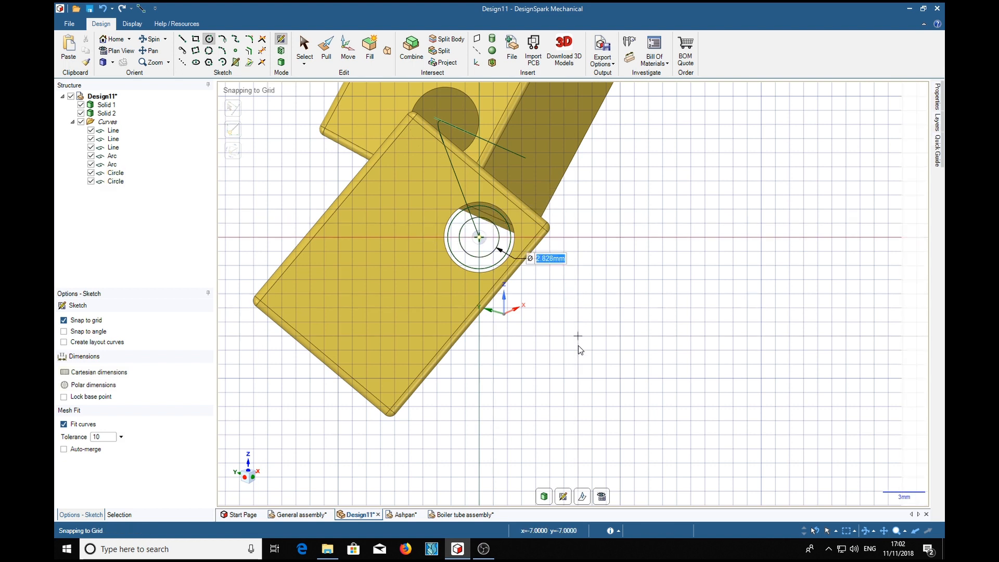
pyautogui.moveTo(626, 323)
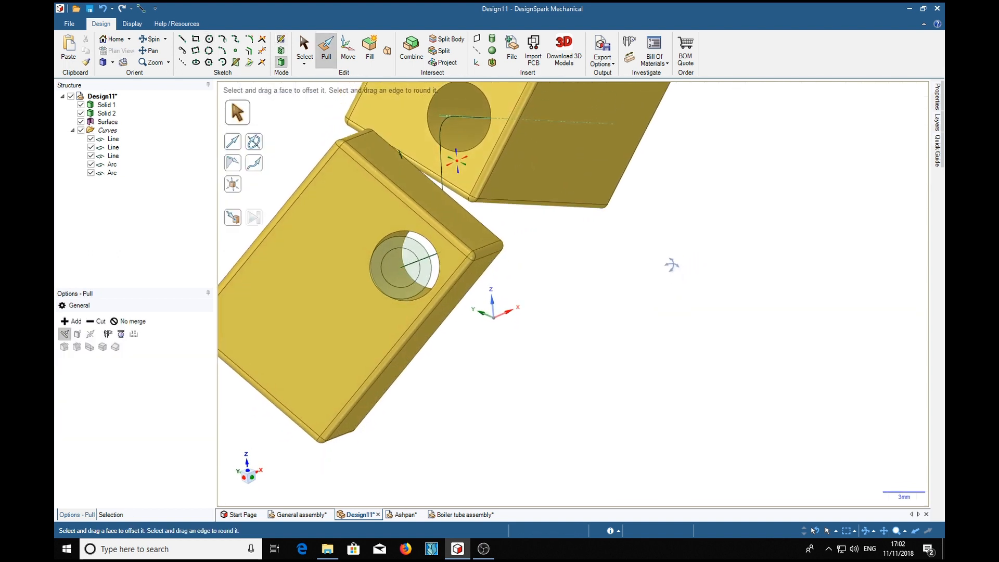
# Select the ring face with Pull and choose the filleted lines and arcs as its sweep trajectory.
pyautogui.click(400, 268)
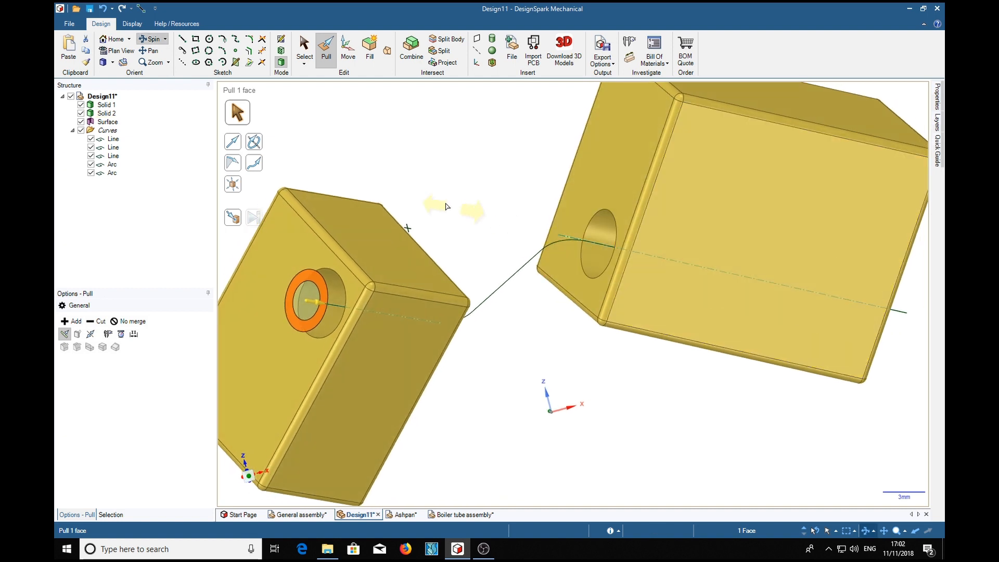
pyautogui.moveTo(254, 163)
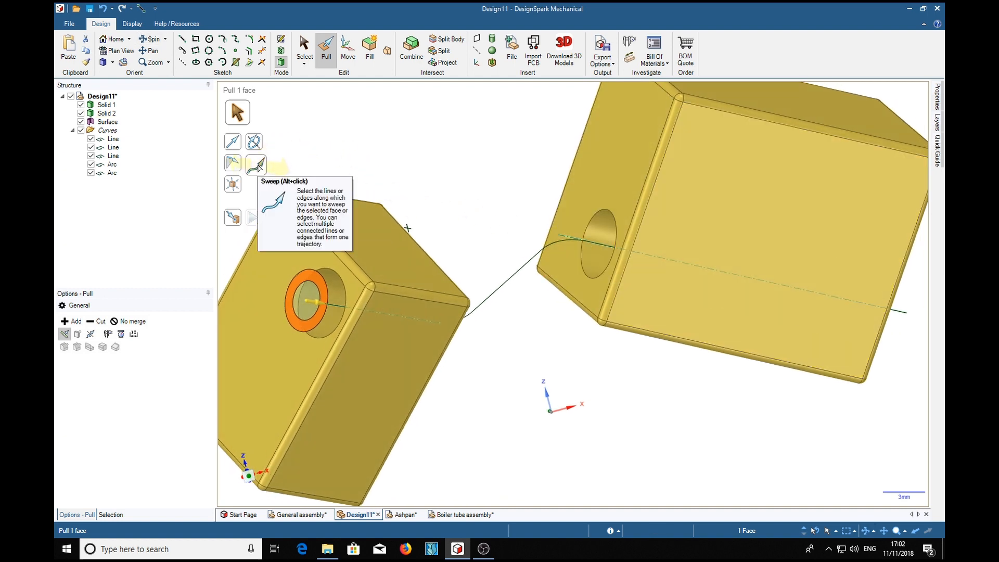
pyautogui.click(255, 165)
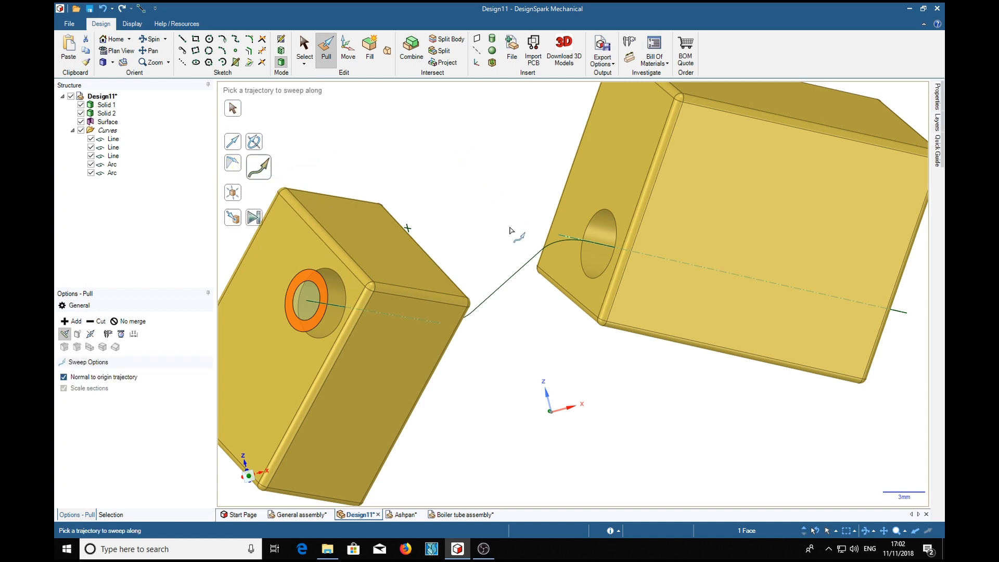
pyautogui.click(512, 281)
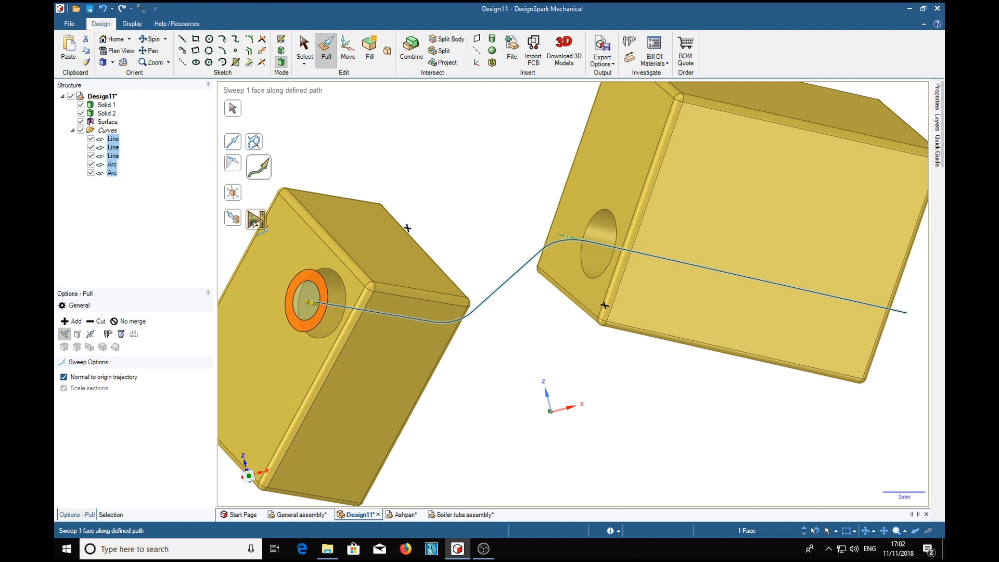
pyautogui.moveTo(256, 219)
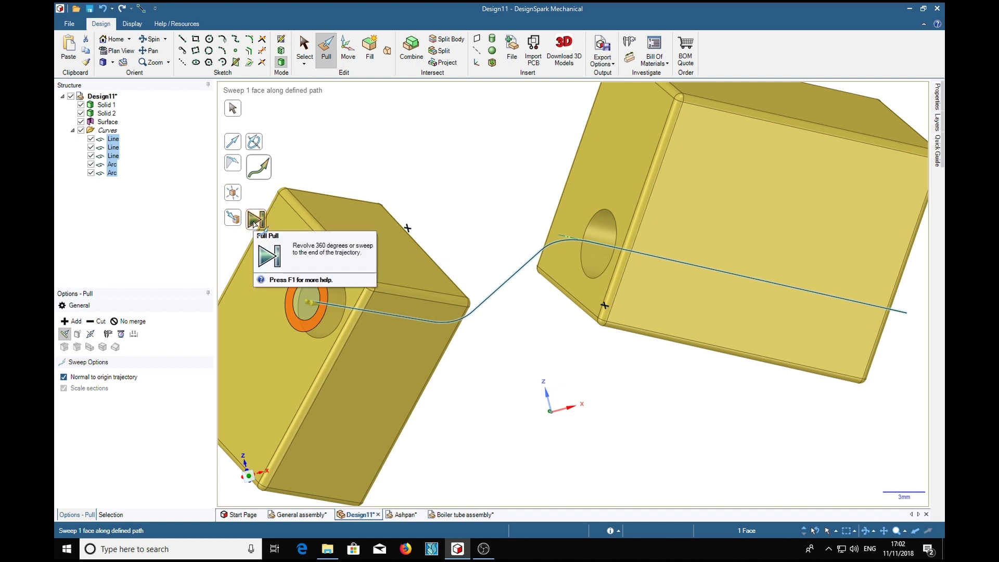
# Full Pull the ring to the end of the trajectory, forming the hollow pipe between the blocks.
pyautogui.click(256, 219)
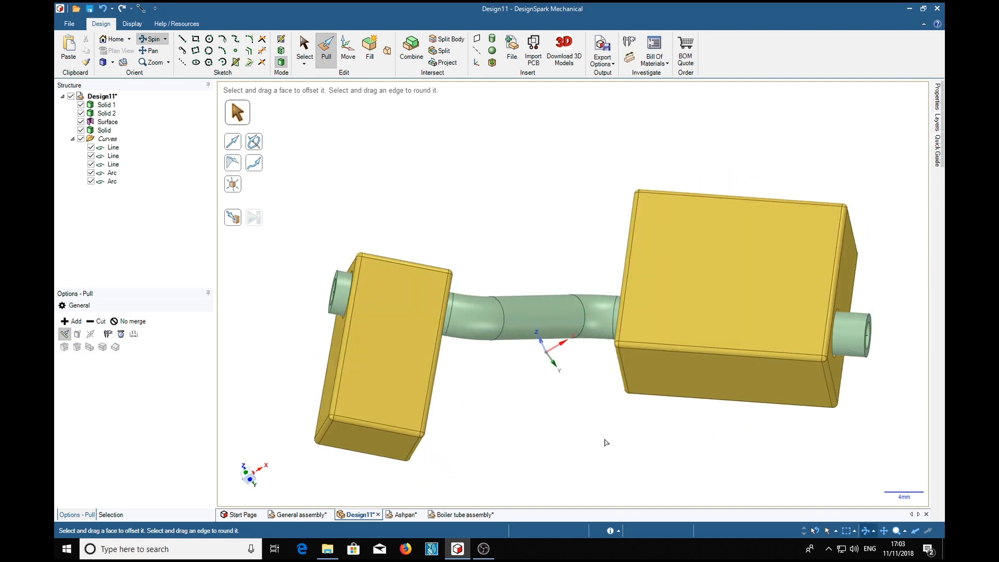
pyautogui.moveTo(538, 423)
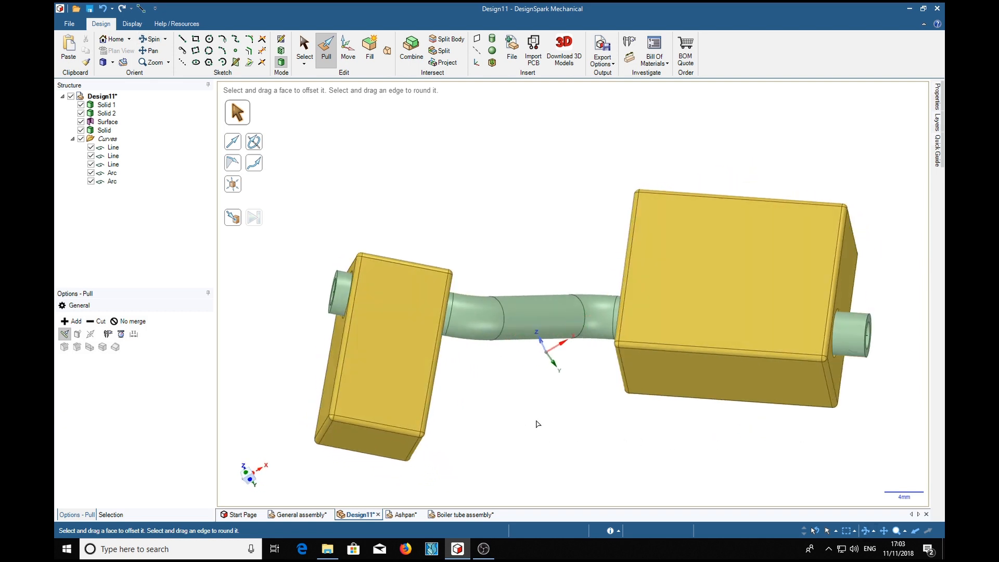
pyautogui.moveTo(591, 415)
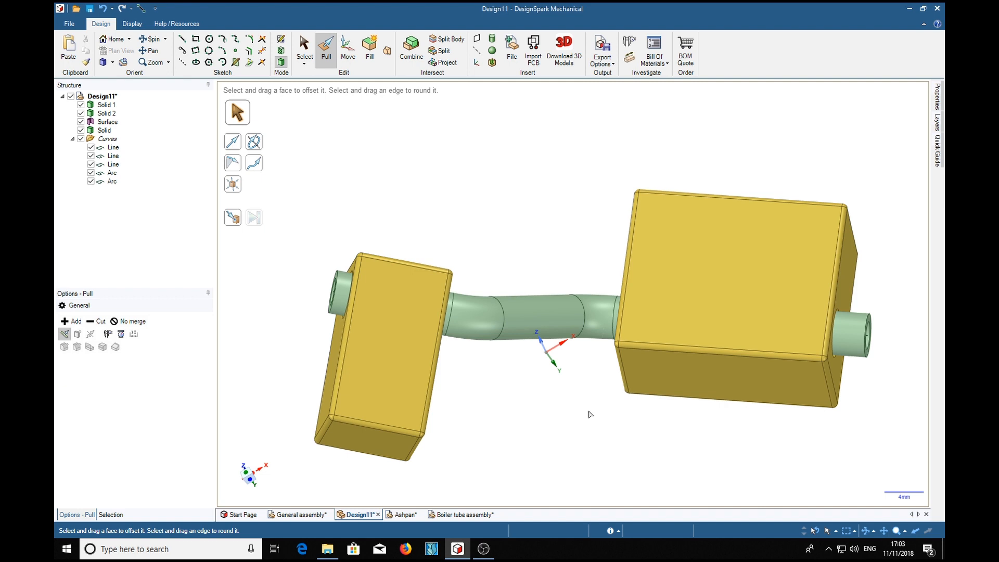